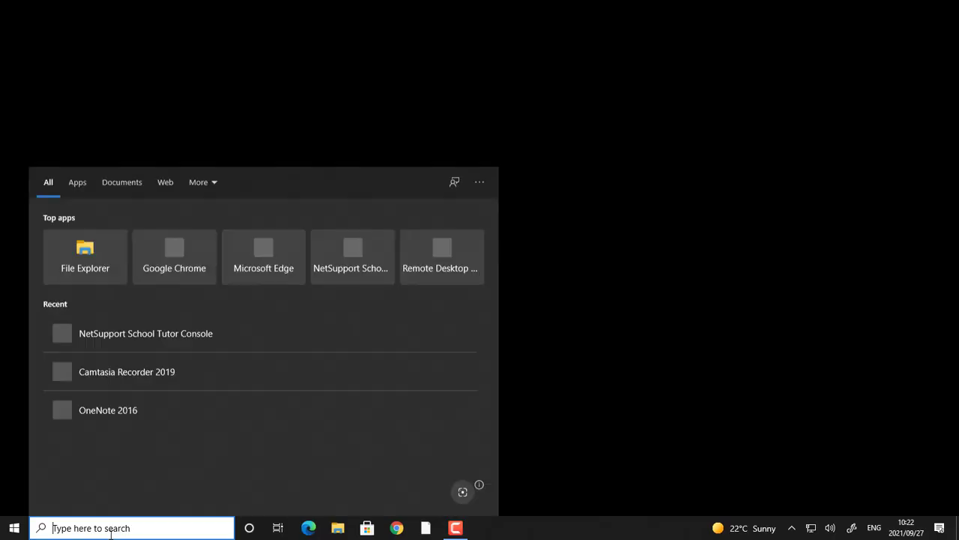
Enter a search term and trim it back to NOTE so OneNote 2016 appears.
{"action": "type", "text": "NOTE"}
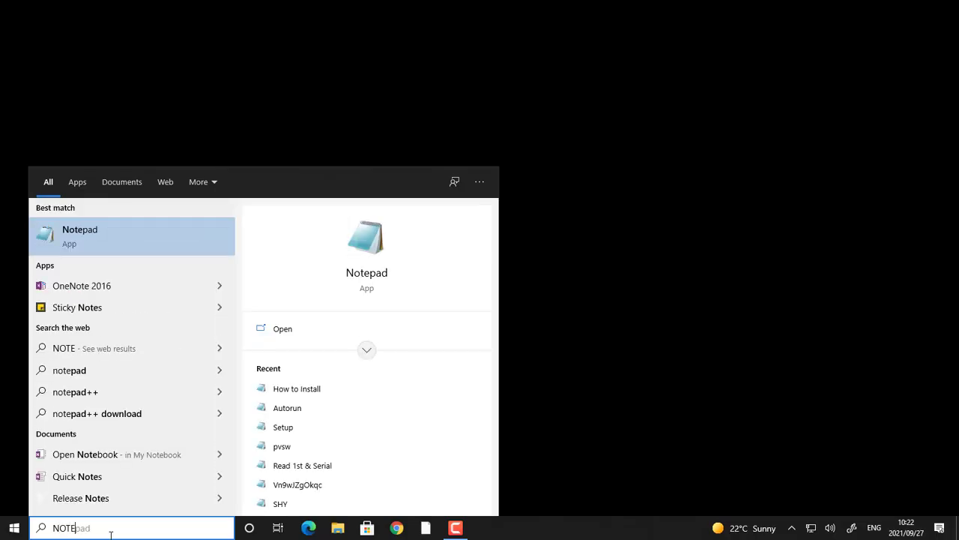
{"action": "type", "text": "BOOK"}
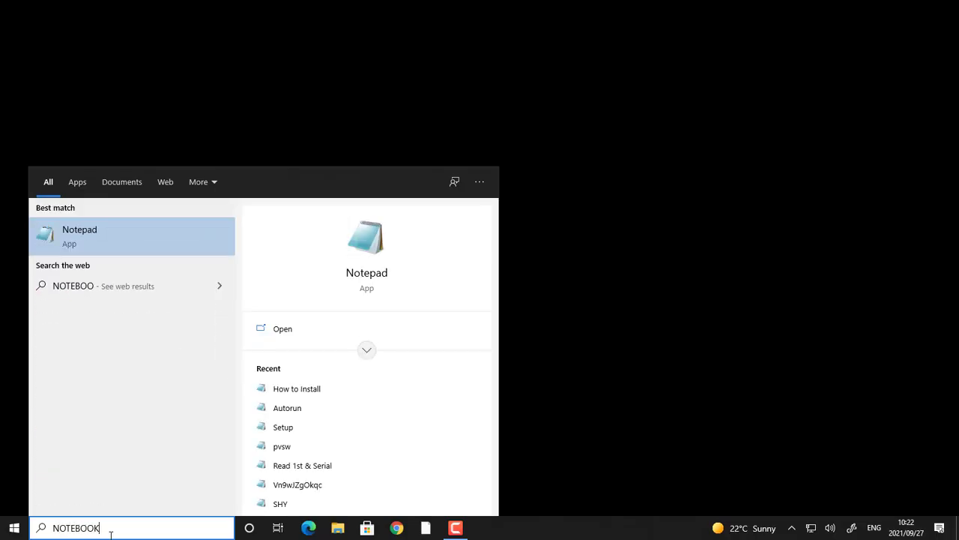
{"action": "key", "text": "Backspace"}
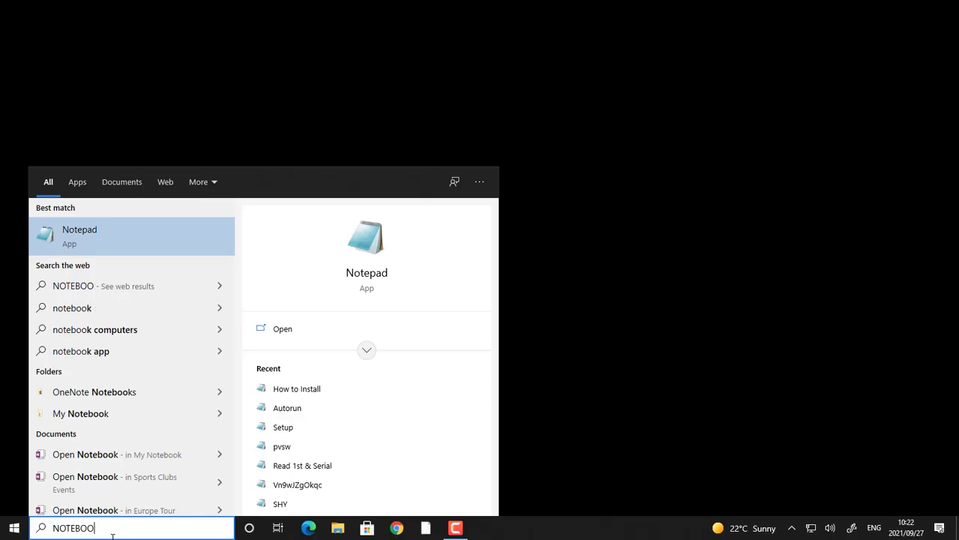
{"action": "key", "text": "Backspace"}
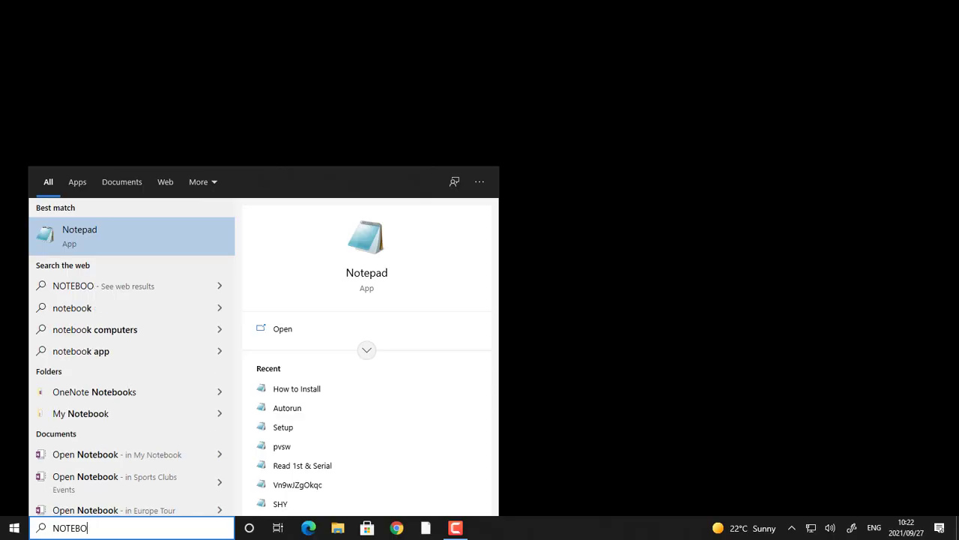
{"action": "key", "text": "Backspace"}
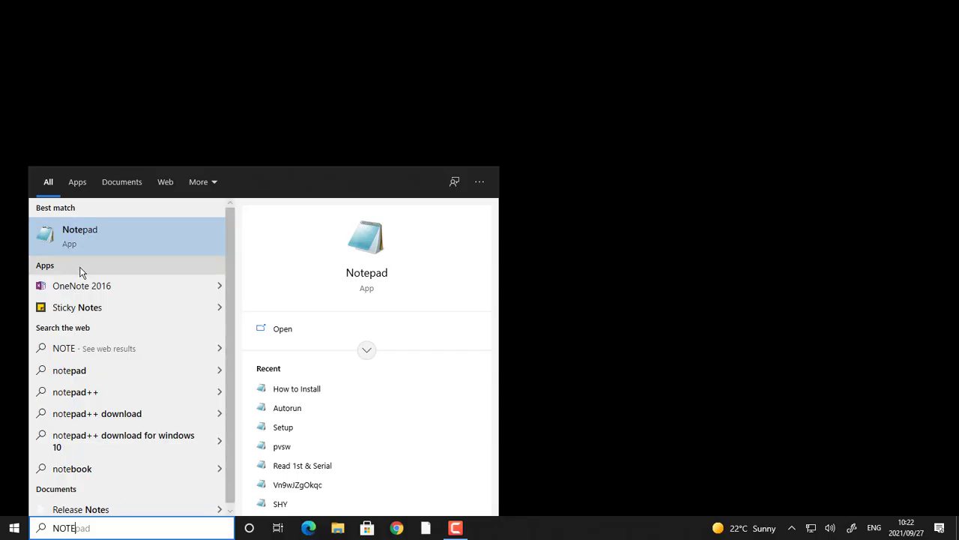
{"action": "mouse_move", "coordinate": [102, 291]}
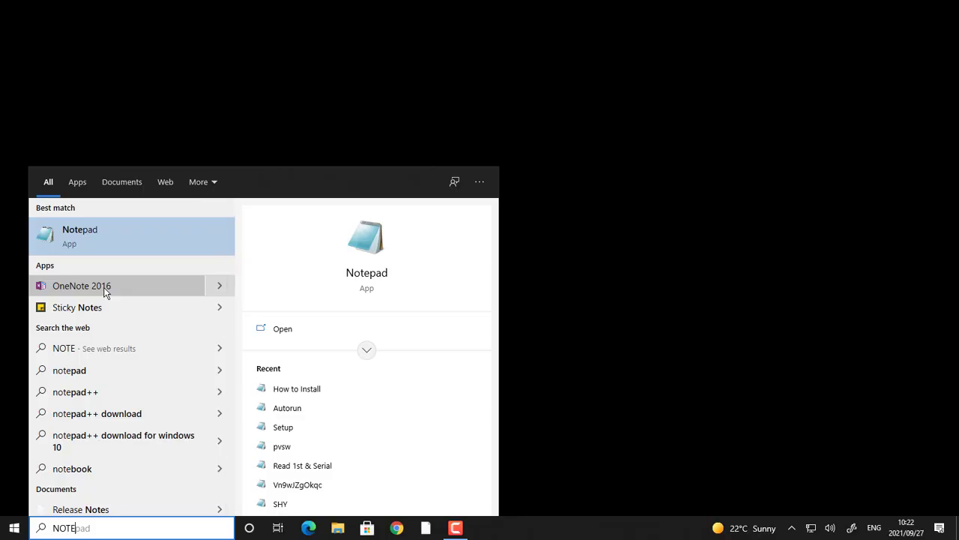
Launch OneNote 2016 from the search results.
{"action": "left_click", "coordinate": [81, 285]}
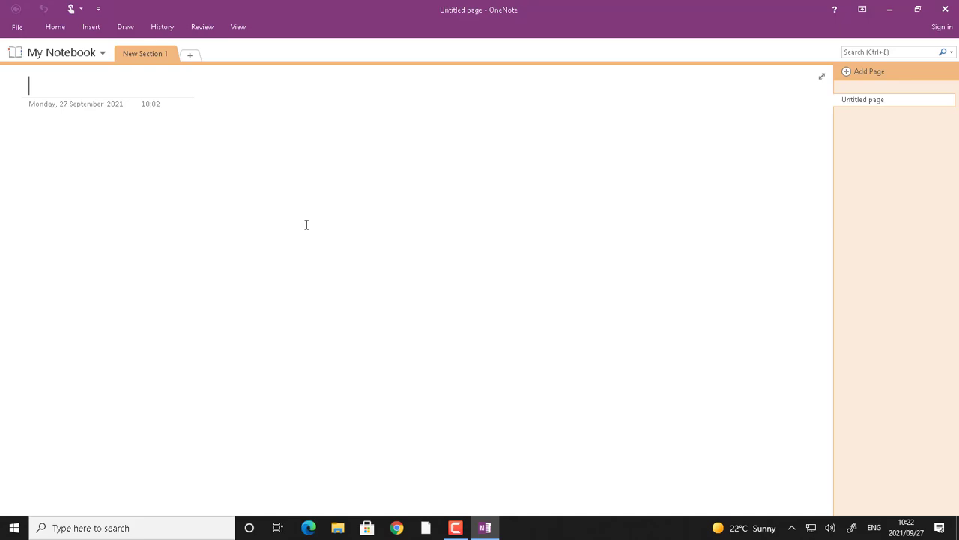
{"action": "mouse_move", "coordinate": [329, 259]}
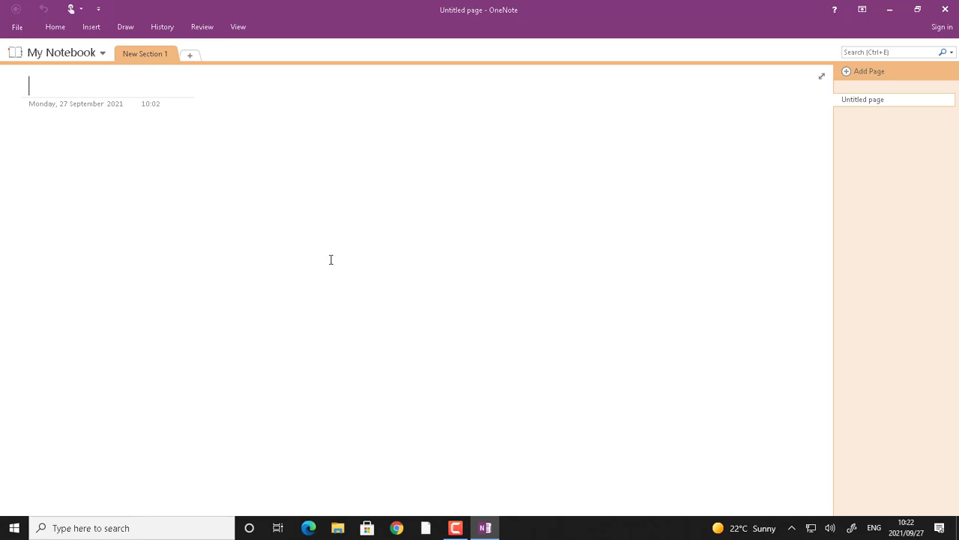
{"action": "mouse_move", "coordinate": [331, 269]}
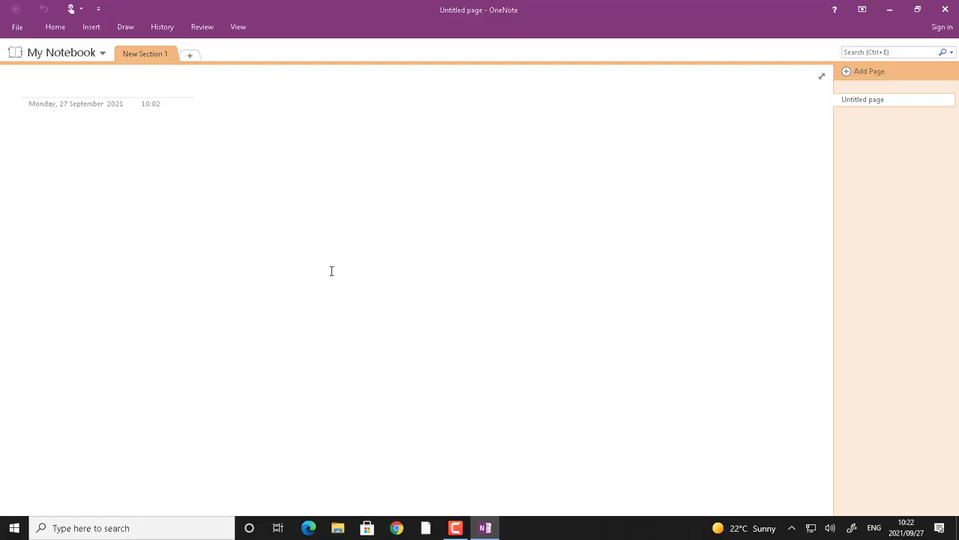
{"action": "mouse_move", "coordinate": [206, 158]}
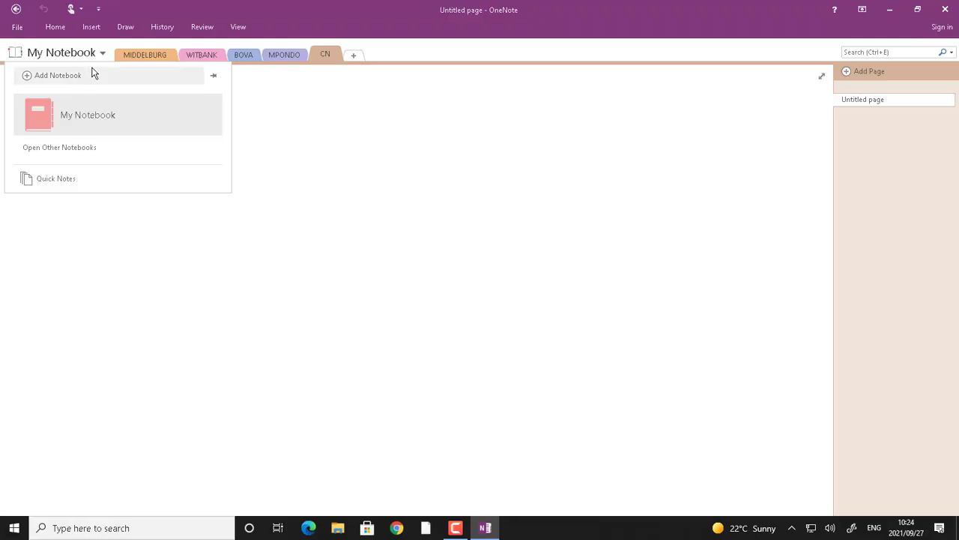
{"action": "mouse_move", "coordinate": [111, 78]}
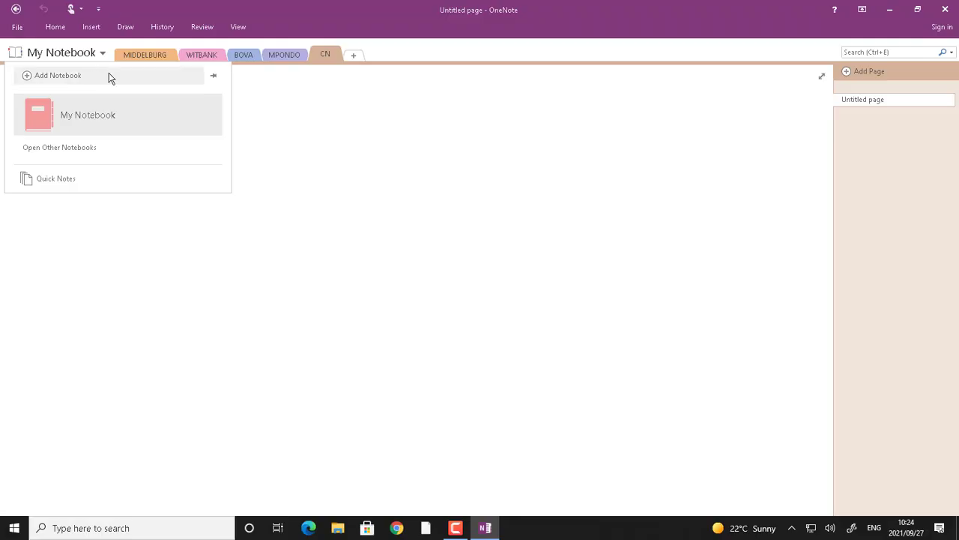
{"action": "mouse_move", "coordinate": [117, 77]}
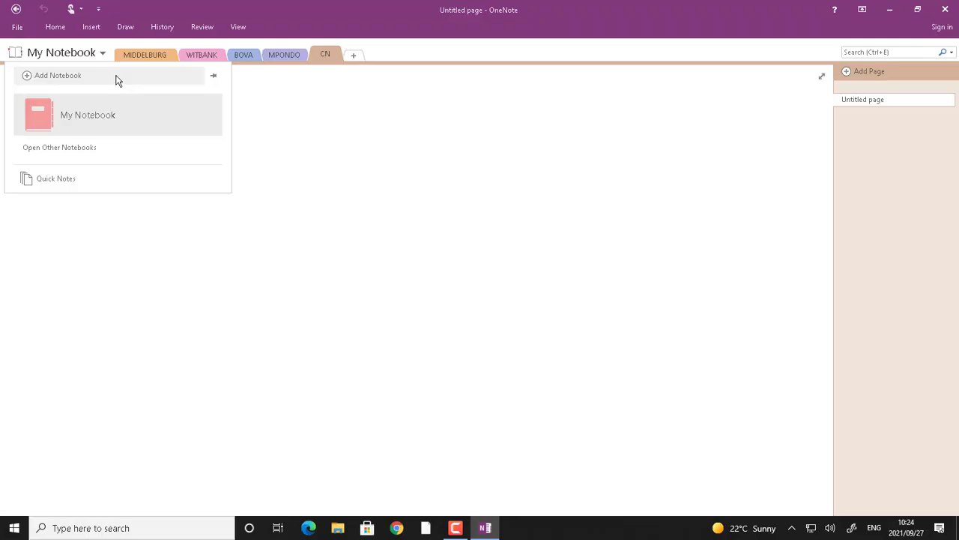
{"action": "mouse_move", "coordinate": [67, 52]}
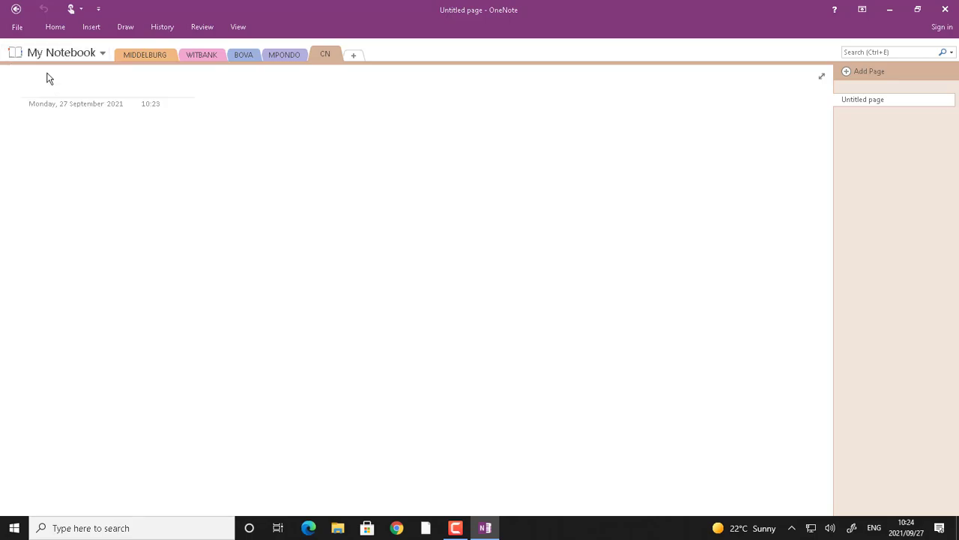
Start a new notebook on This PC named NKANGALA TVET.
{"action": "left_click", "coordinate": [17, 27]}
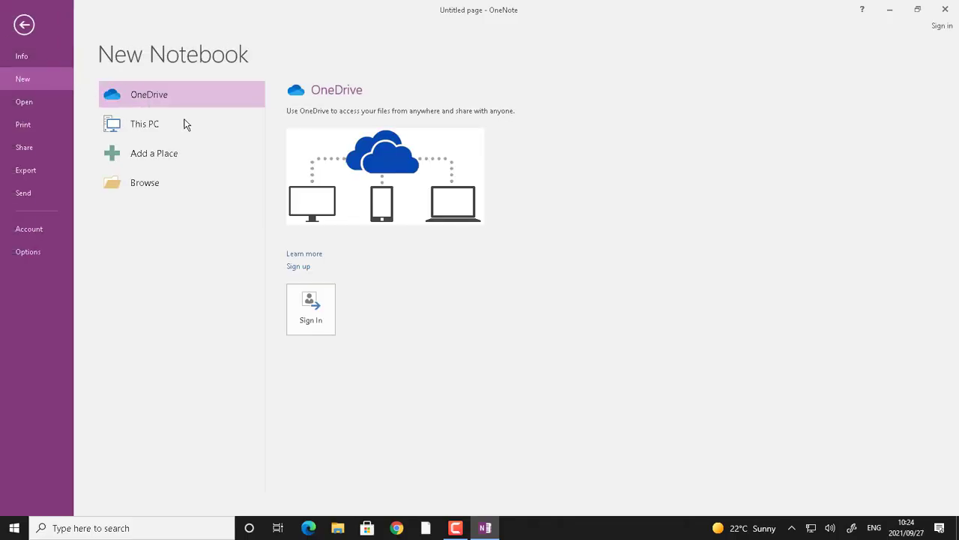
{"action": "mouse_move", "coordinate": [347, 178]}
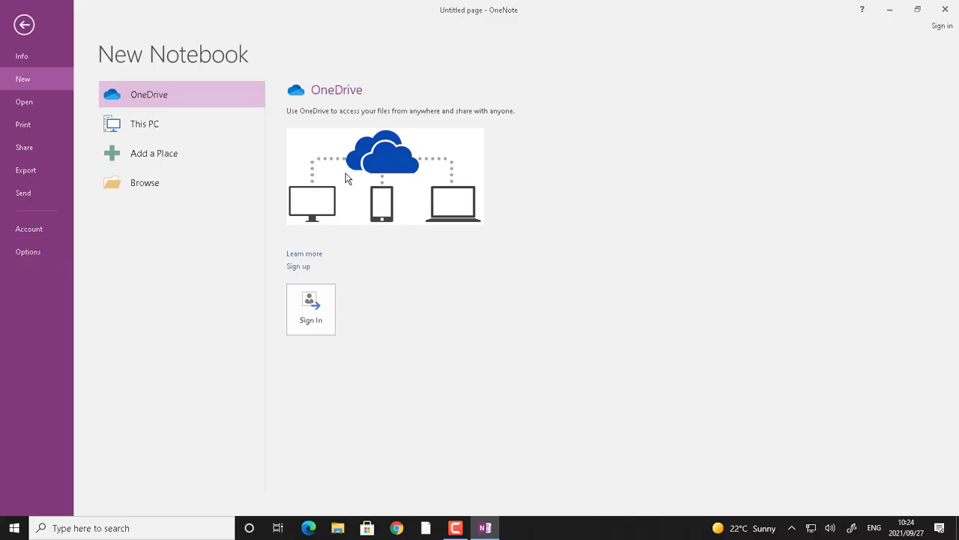
{"action": "mouse_move", "coordinate": [102, 114]}
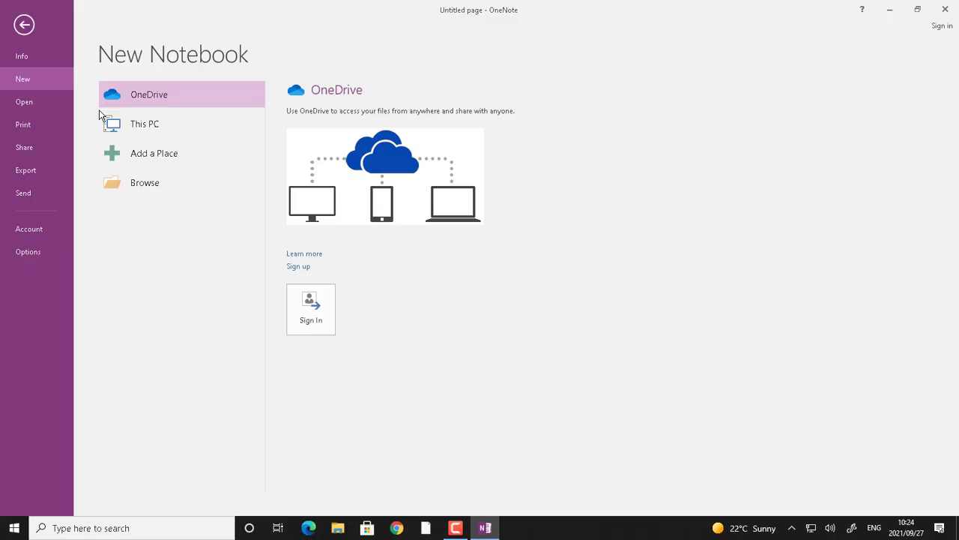
{"action": "left_click", "coordinate": [144, 123]}
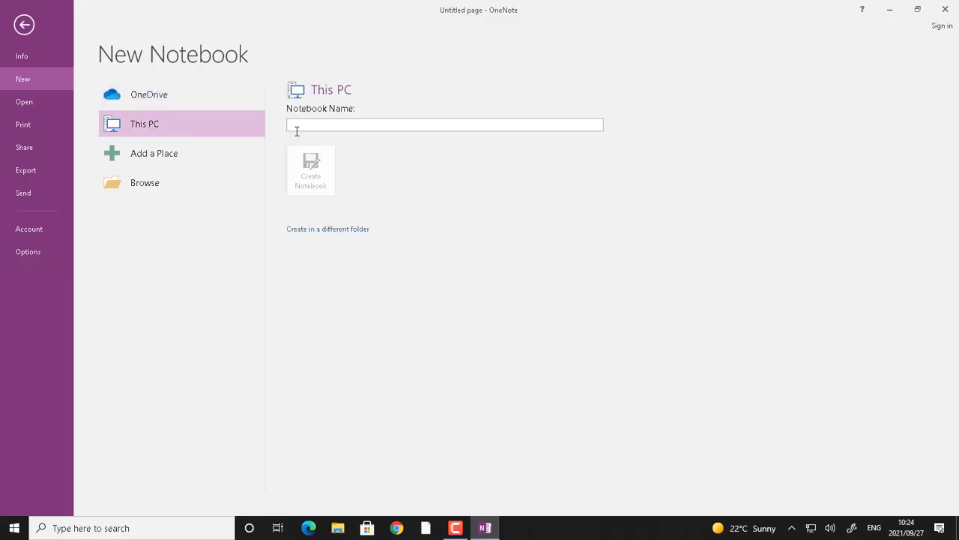
{"action": "mouse_move", "coordinate": [317, 122]}
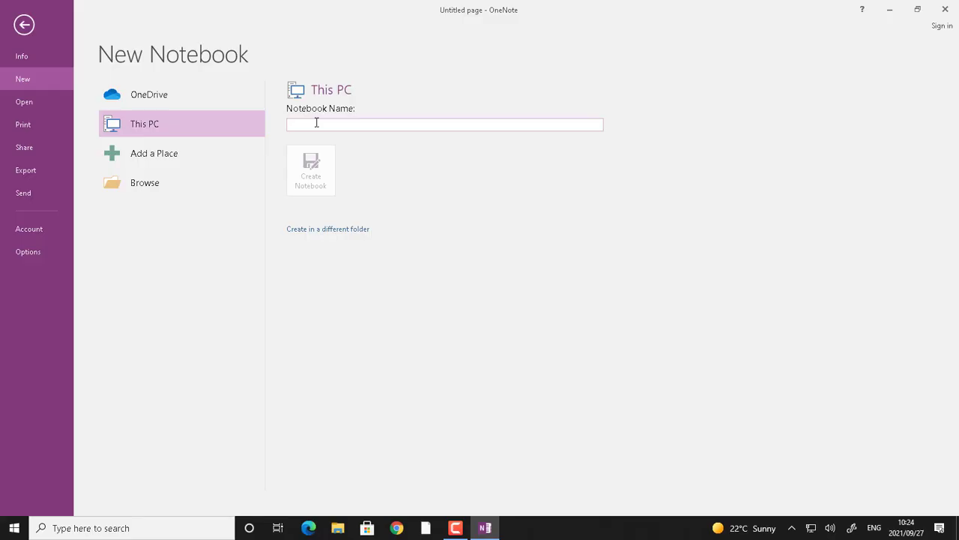
{"action": "type", "text": "NKANGA"}
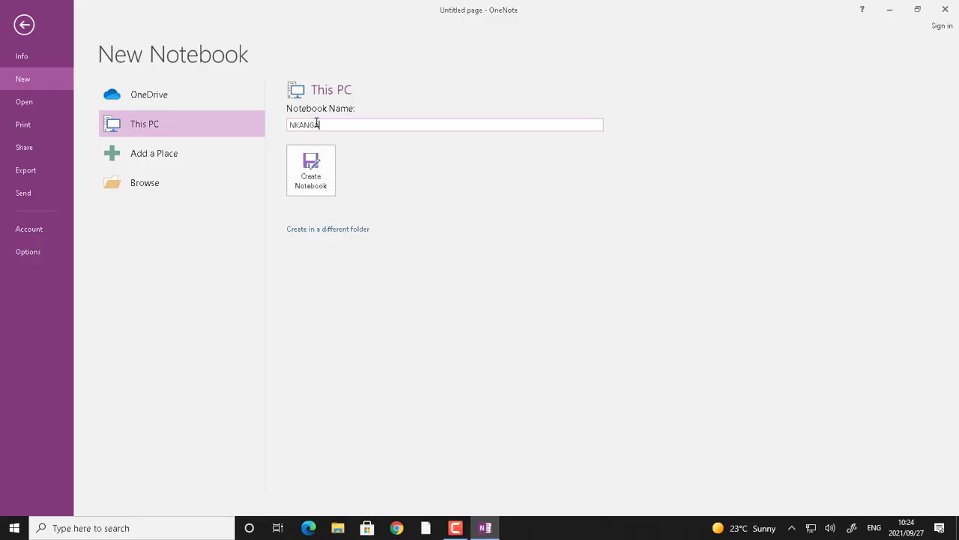
{"action": "type", "text": "LA TV"}
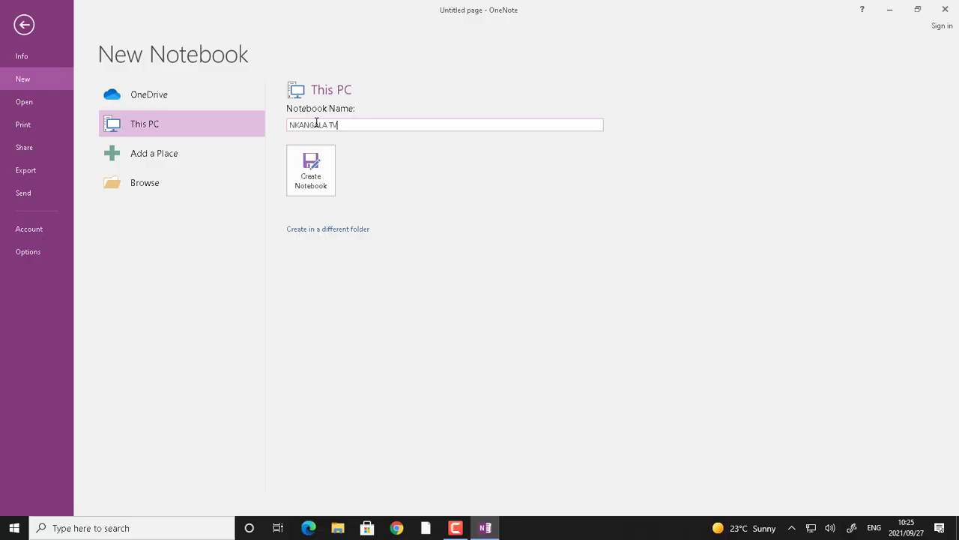
{"action": "type", "text": "ET"}
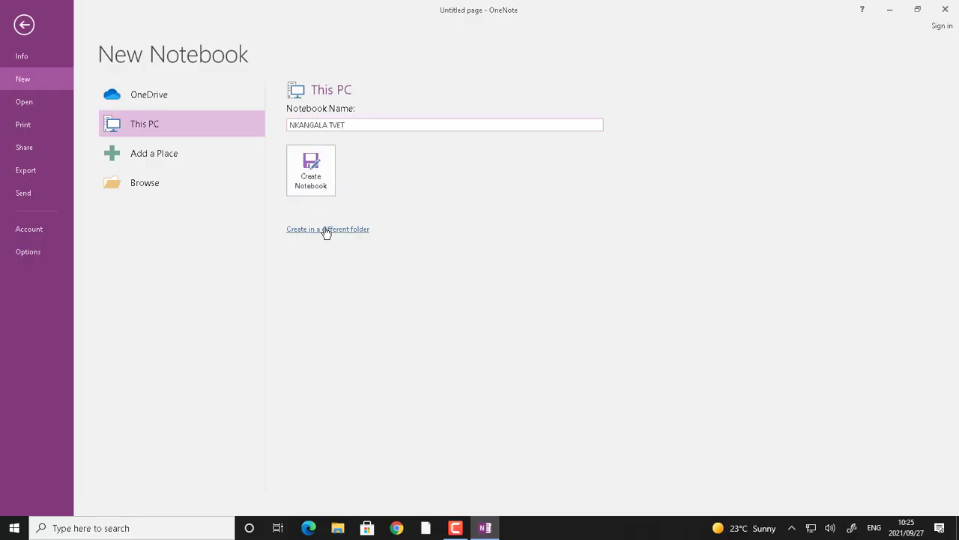
{"action": "mouse_move", "coordinate": [336, 232]}
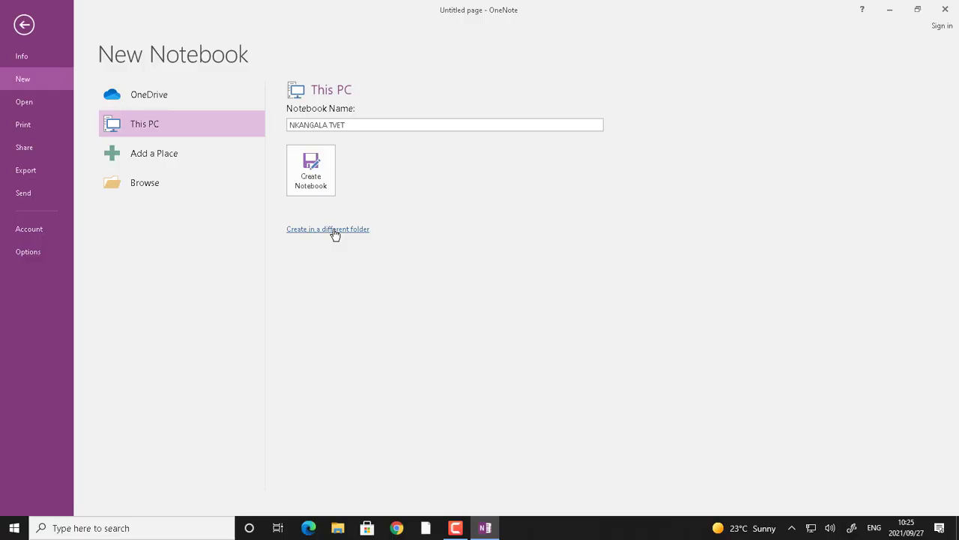
Create the notebook in Documents > 2021 WORK > N5.
{"action": "left_click", "coordinate": [326, 228]}
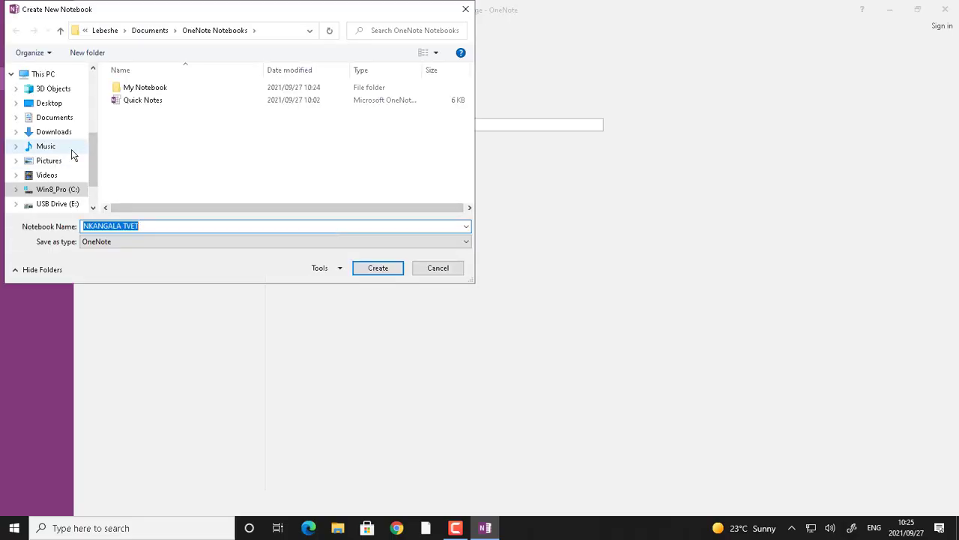
{"action": "mouse_move", "coordinate": [54, 117]}
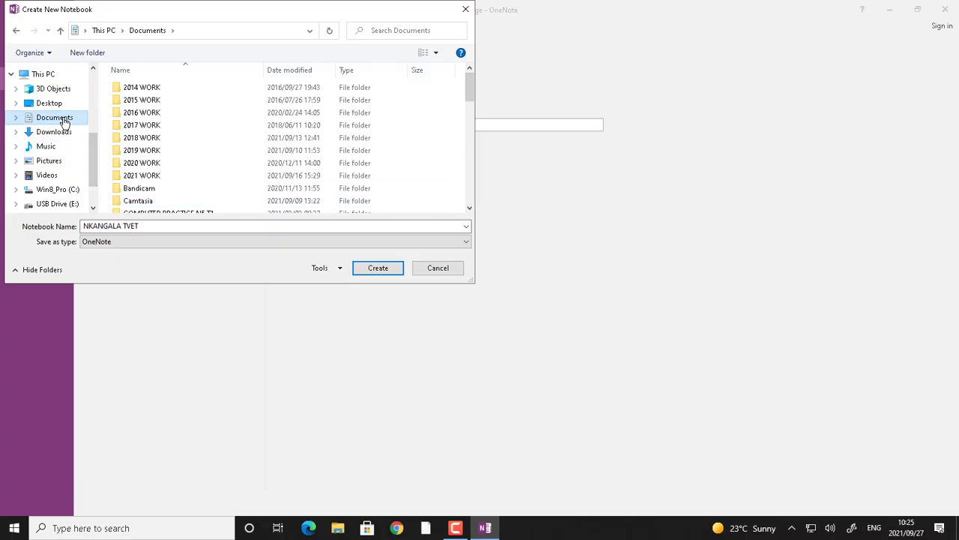
{"action": "double_click", "coordinate": [141, 174]}
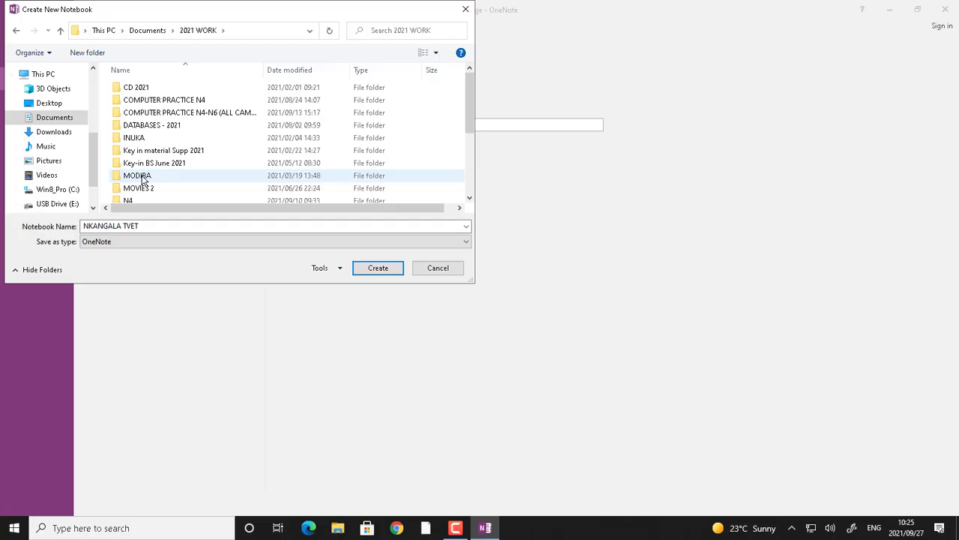
{"action": "double_click", "coordinate": [128, 201]}
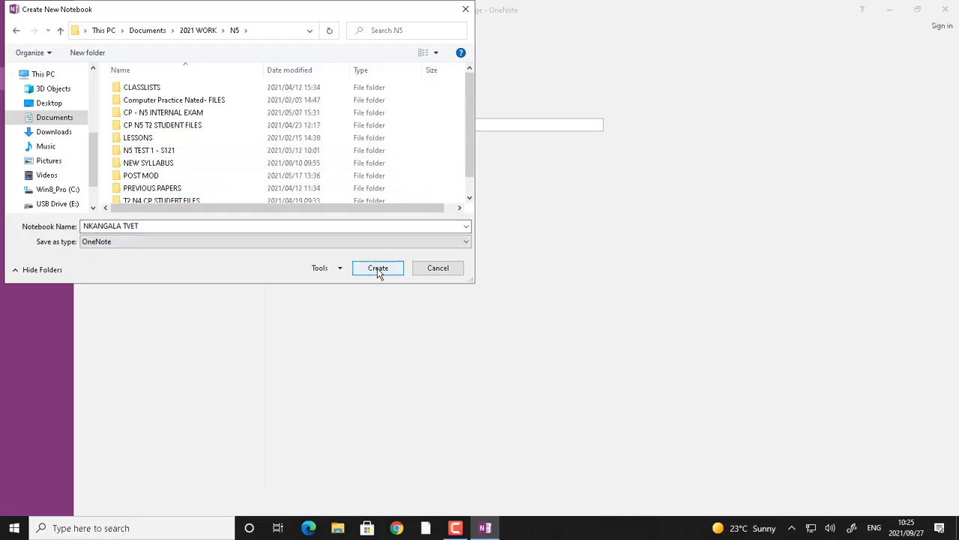
{"action": "left_click", "coordinate": [378, 267]}
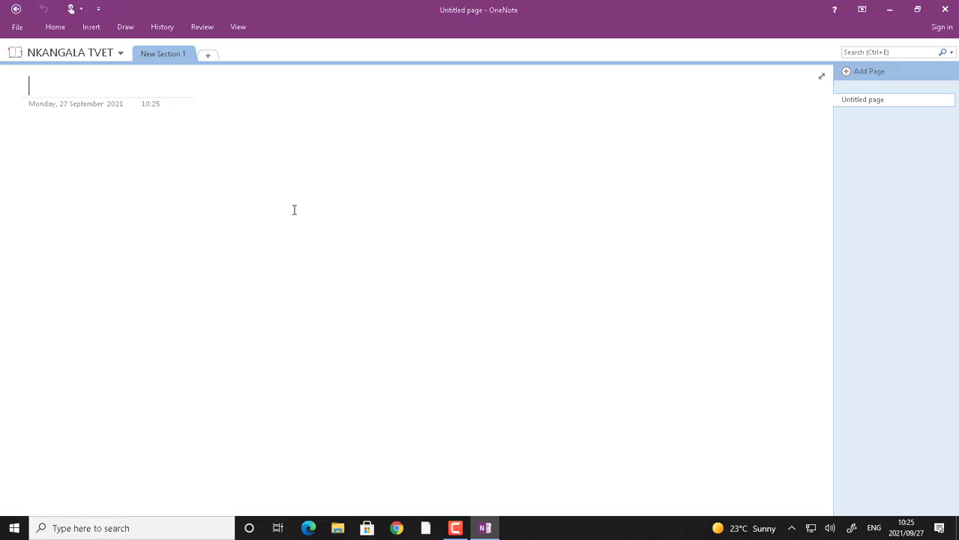
{"action": "mouse_move", "coordinate": [68, 53]}
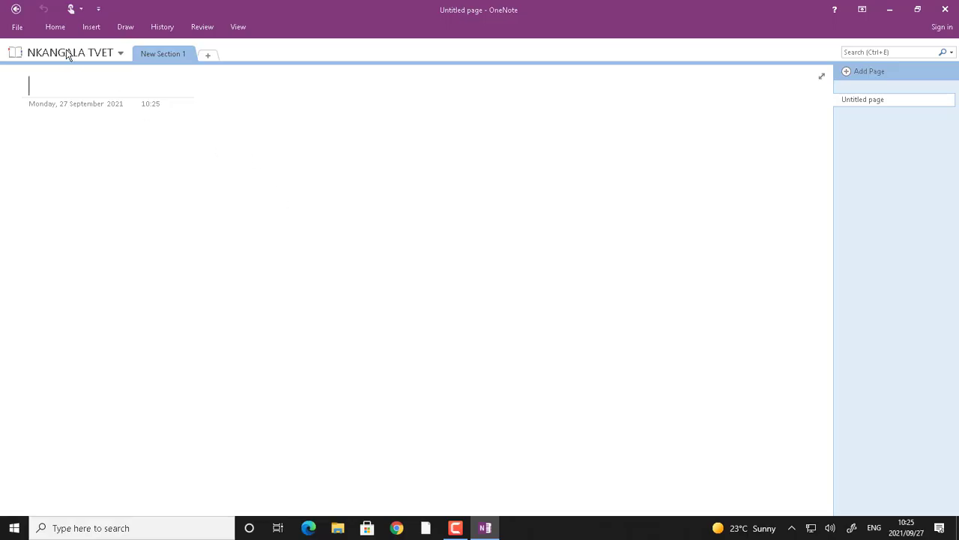
{"action": "mouse_move", "coordinate": [85, 71]}
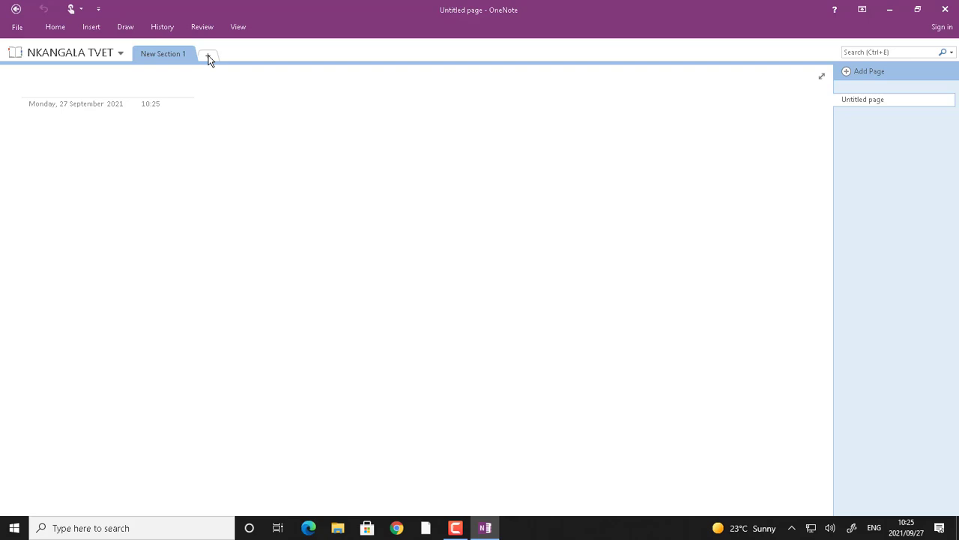
Add new sections up to New Section 5 and begin renaming the first.
{"action": "left_click", "coordinate": [208, 54]}
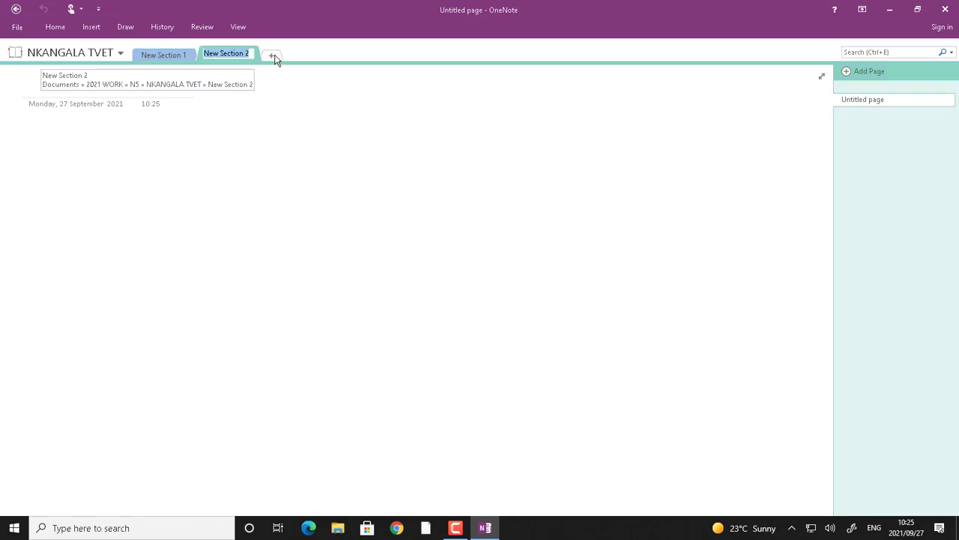
{"action": "left_click", "coordinate": [273, 54]}
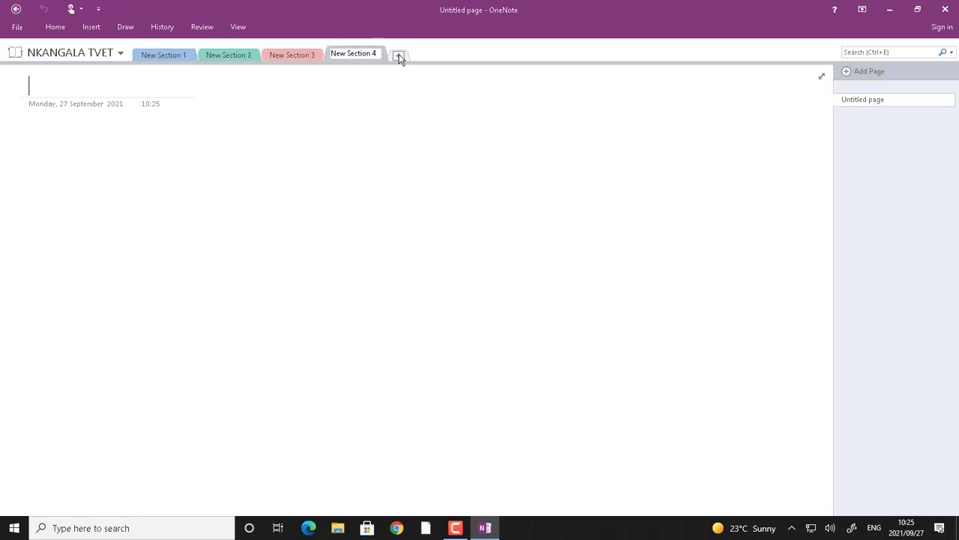
{"action": "left_click", "coordinate": [399, 54]}
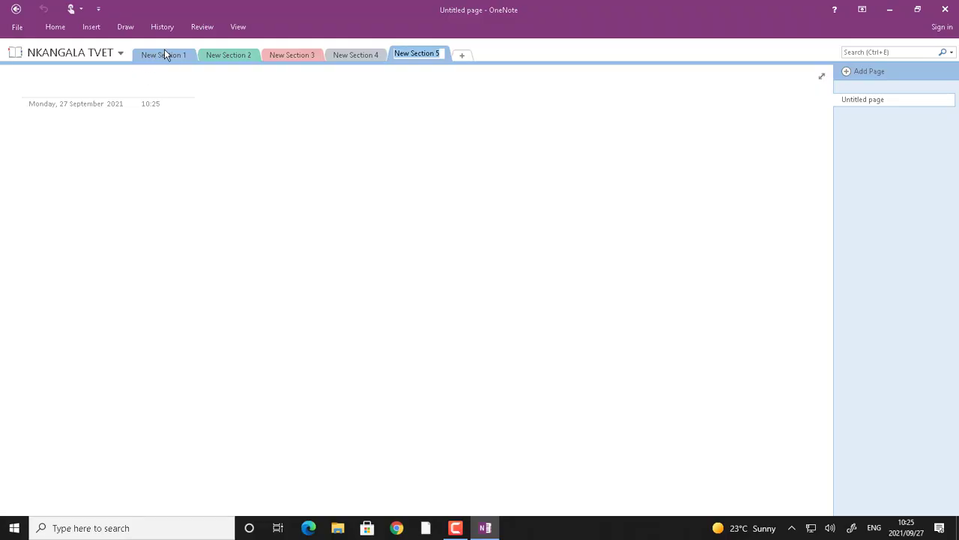
{"action": "left_click", "coordinate": [162, 54]}
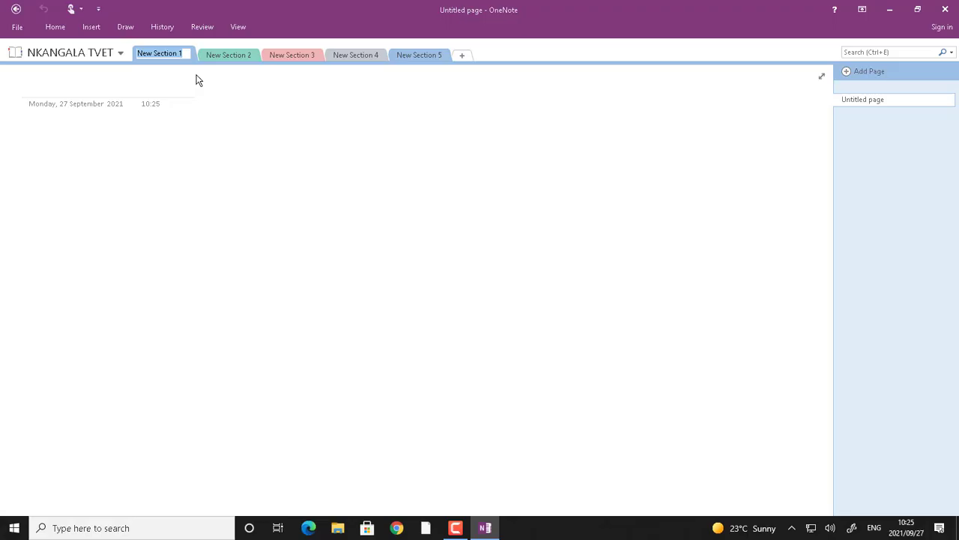
Name the first two sections MIDDELBURG and WITBANK.
{"action": "type", "text": "MIDDEL"}
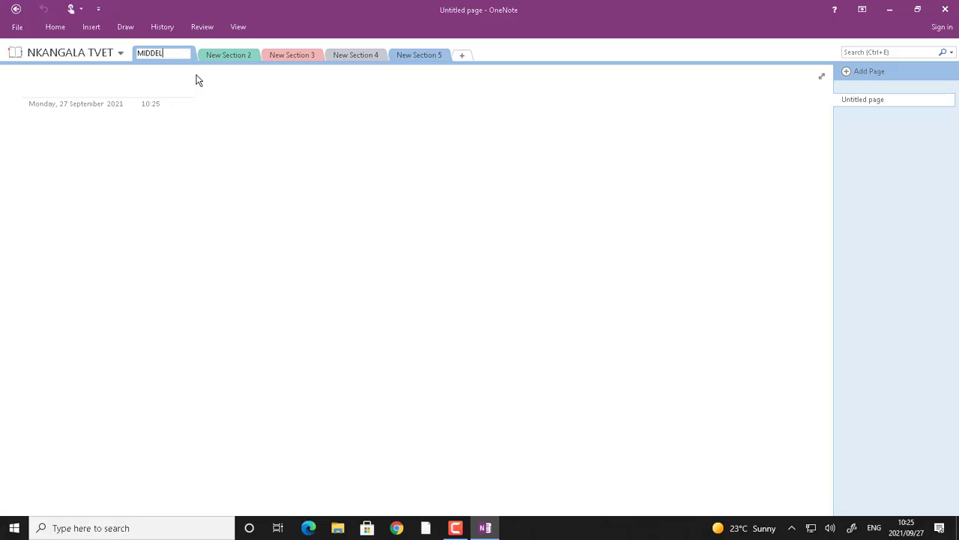
{"action": "type", "text": "BUR"}
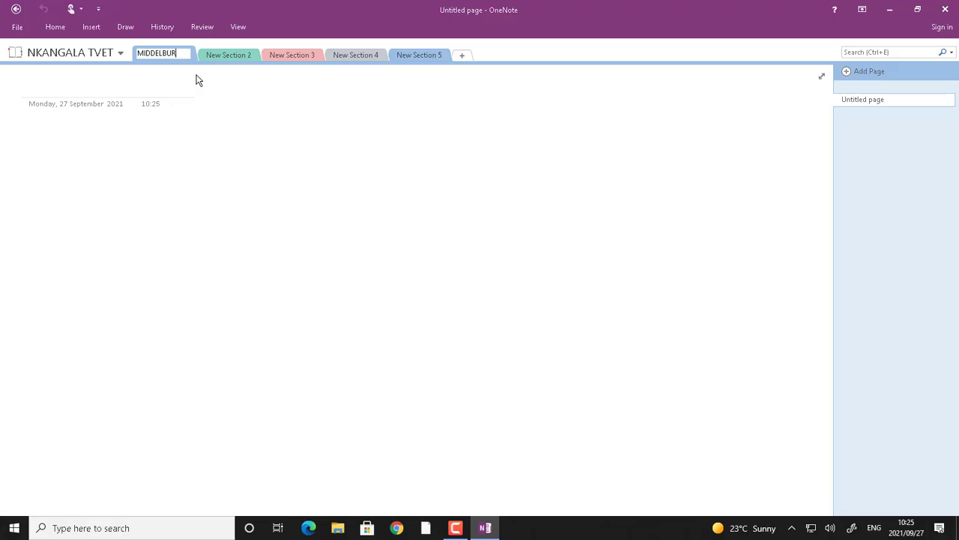
{"action": "left_click", "coordinate": [228, 54]}
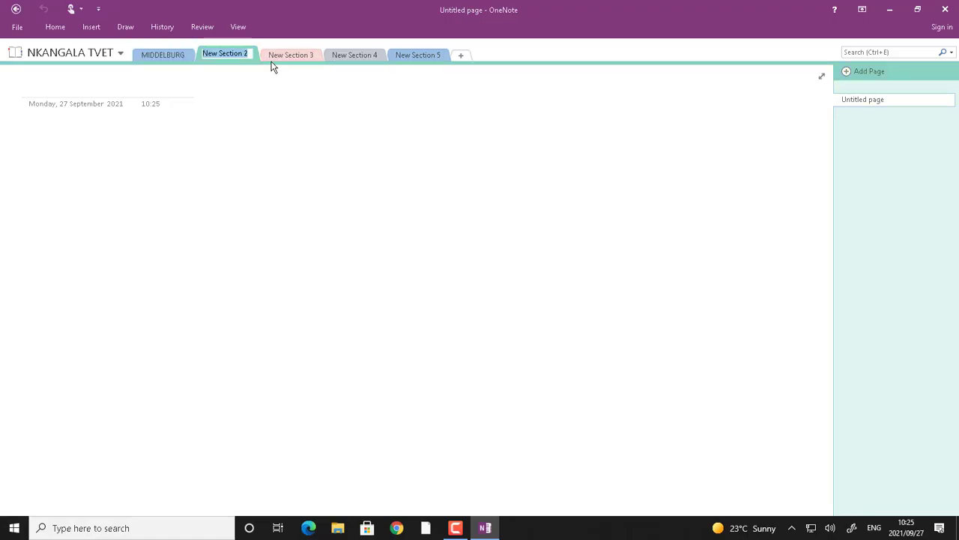
{"action": "type", "text": "WITBANK"}
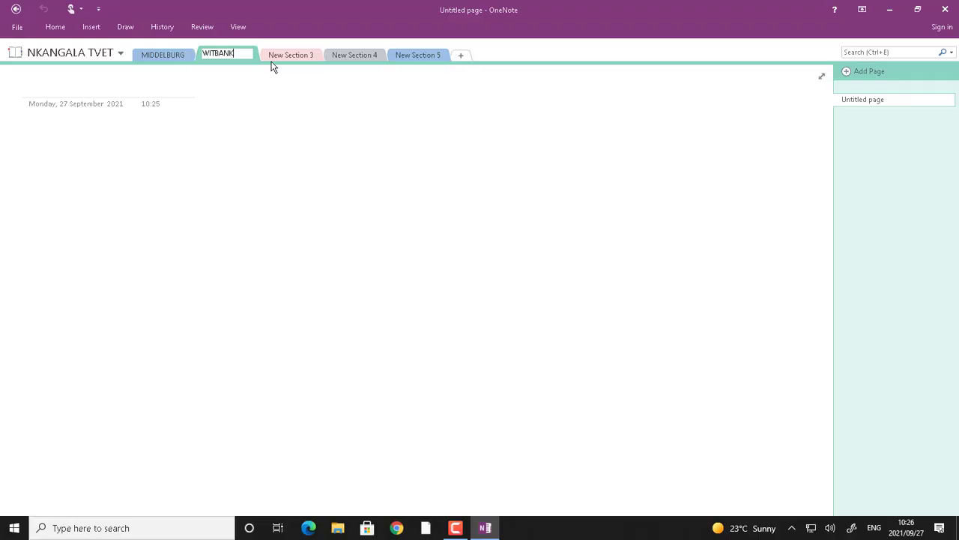
Name the remaining sections MPONDO, BOVA and CN.
{"action": "right_click", "coordinate": [275, 54]}
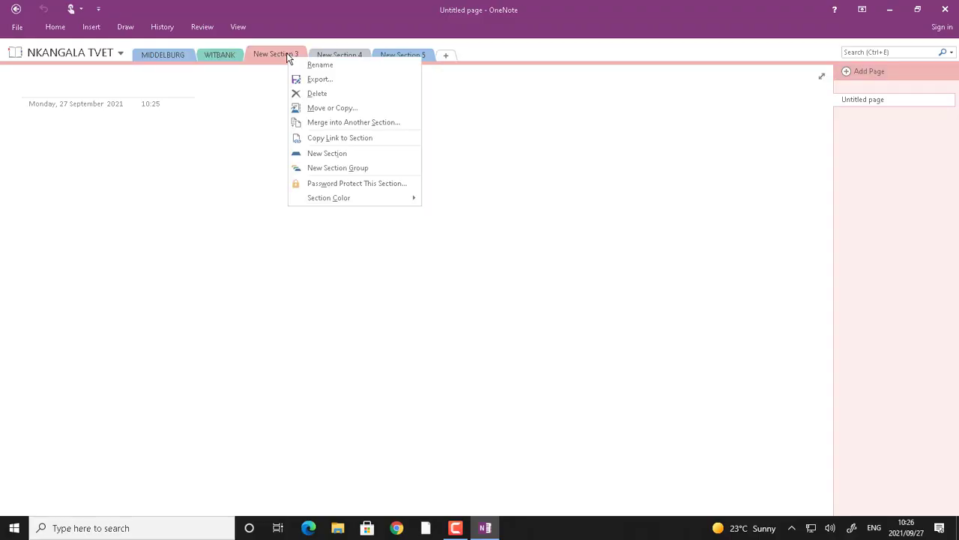
{"action": "left_click", "coordinate": [321, 64]}
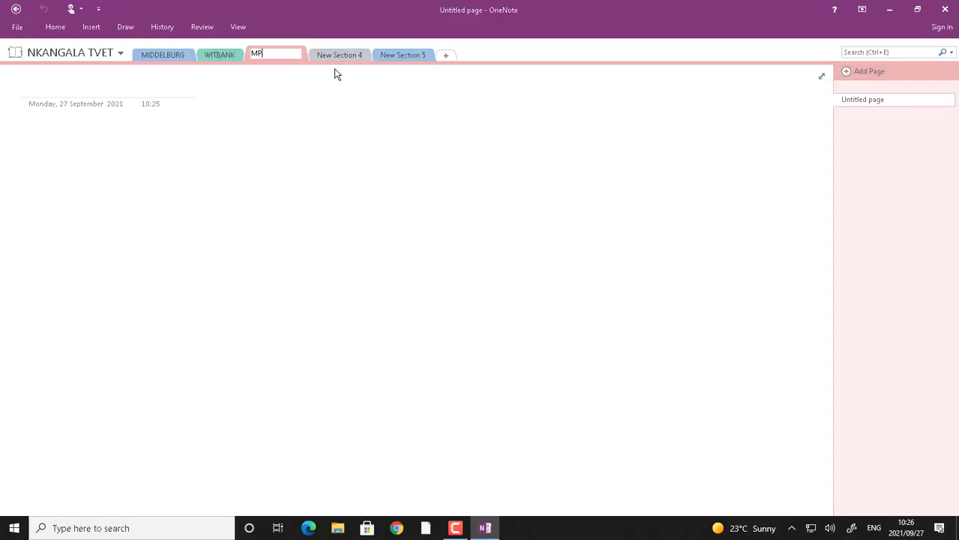
{"action": "type", "text": "ONDO"}
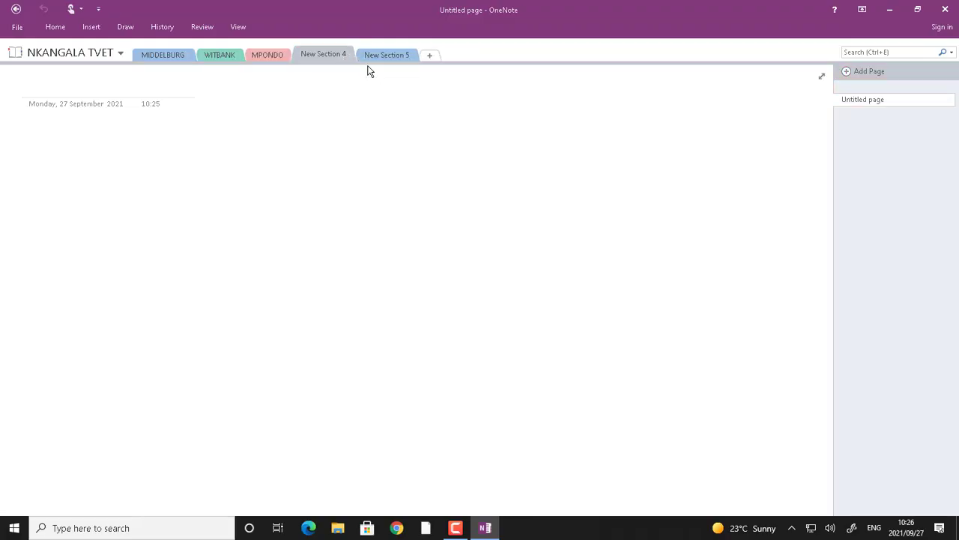
{"action": "type", "text": "BOVA"}
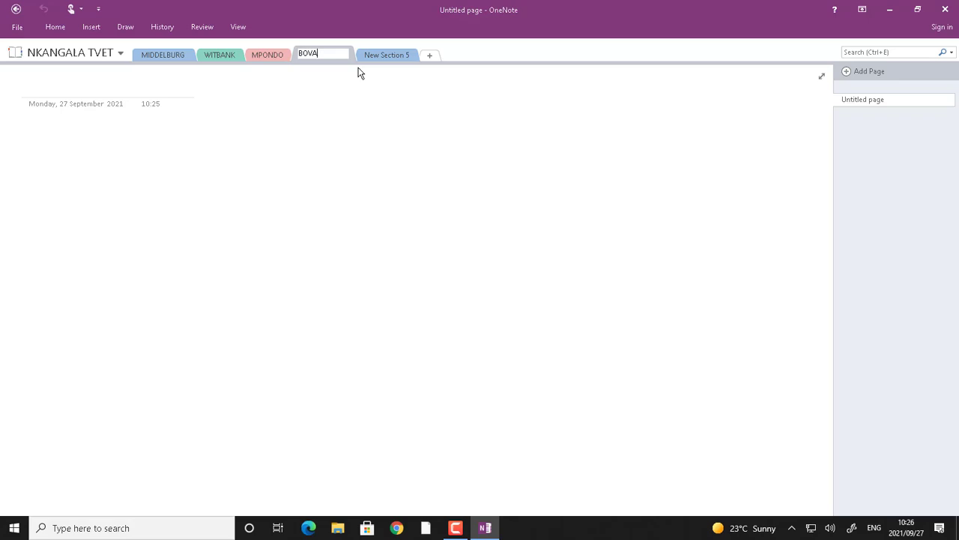
{"action": "key", "text": "Return"}
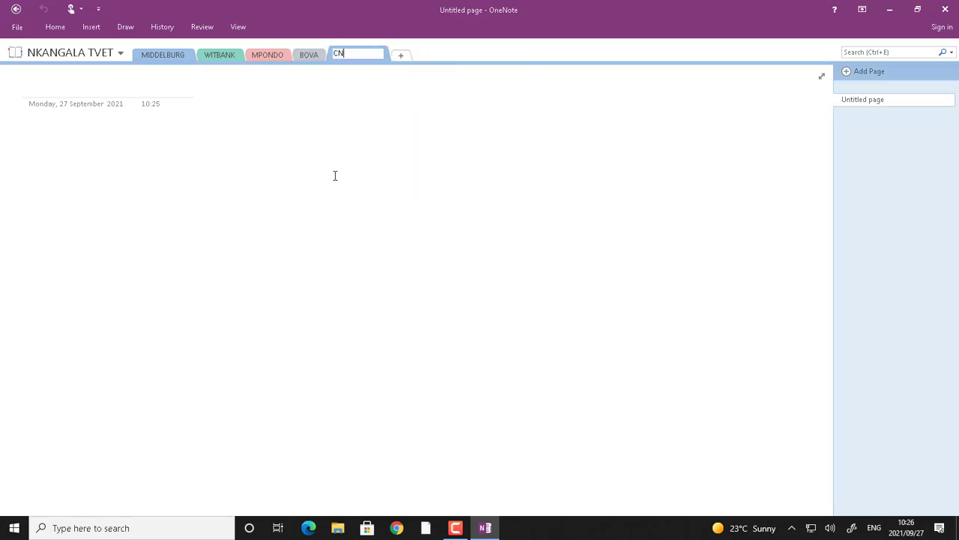
{"action": "key", "text": "Return"}
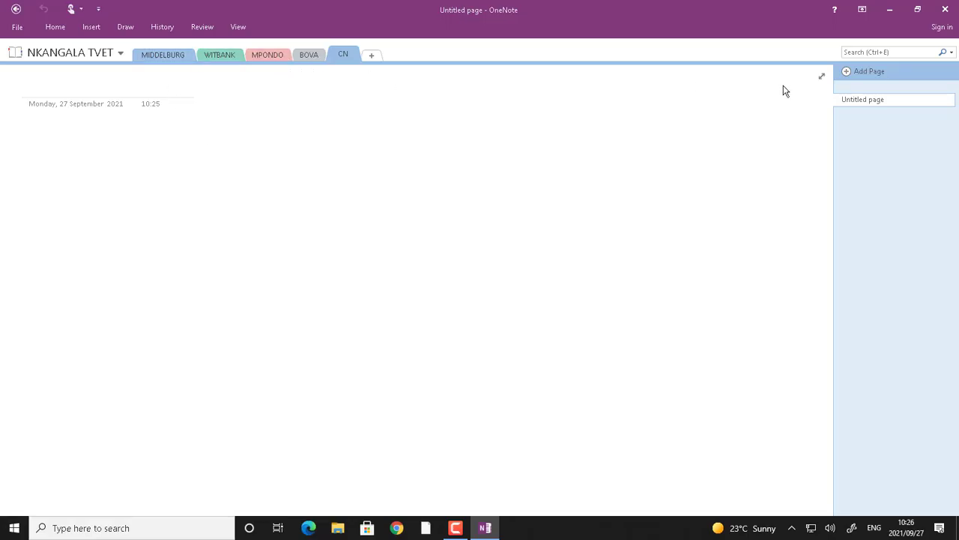
{"action": "mouse_move", "coordinate": [867, 72]}
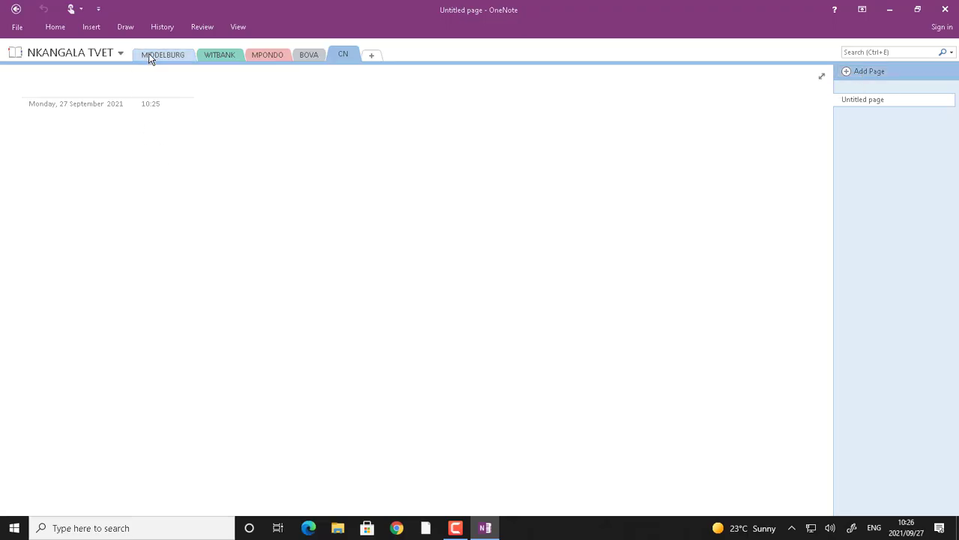
Switch to the MIDDELBURG section.
{"action": "left_click", "coordinate": [162, 54]}
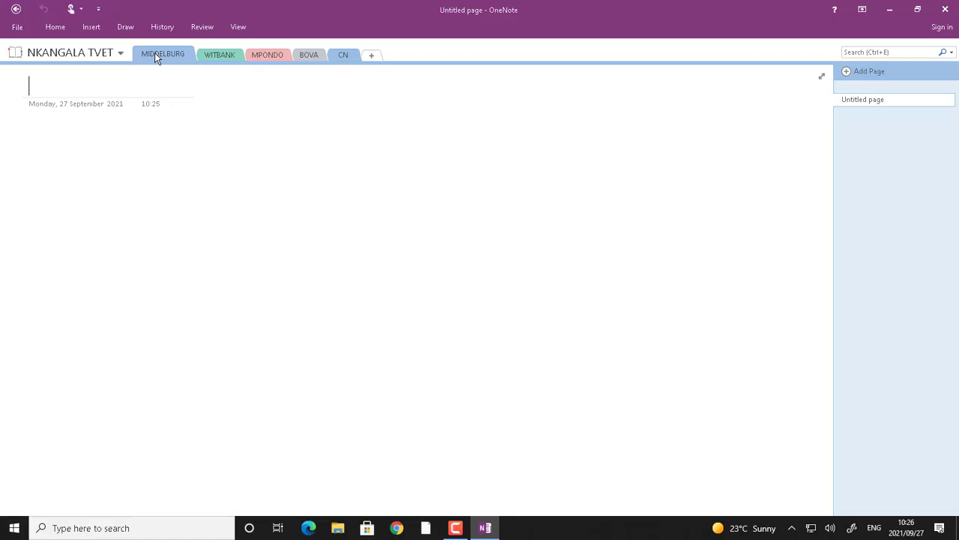
{"action": "mouse_move", "coordinate": [132, 59]}
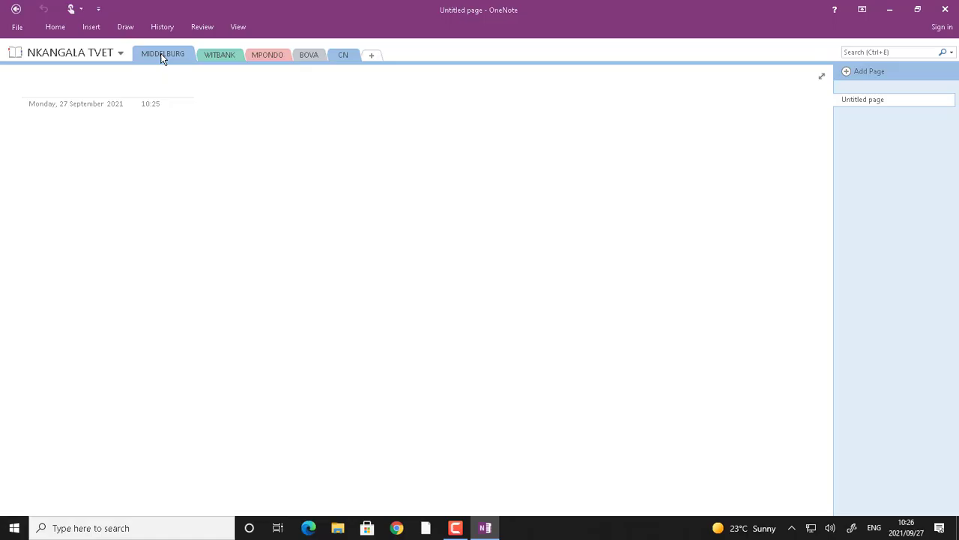
{"action": "mouse_move", "coordinate": [164, 47]}
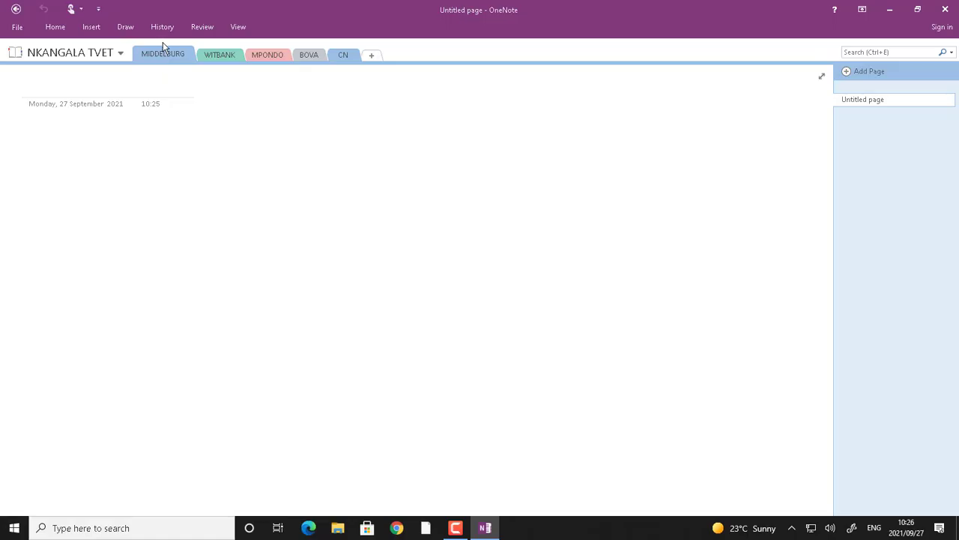
{"action": "mouse_move", "coordinate": [201, 54]}
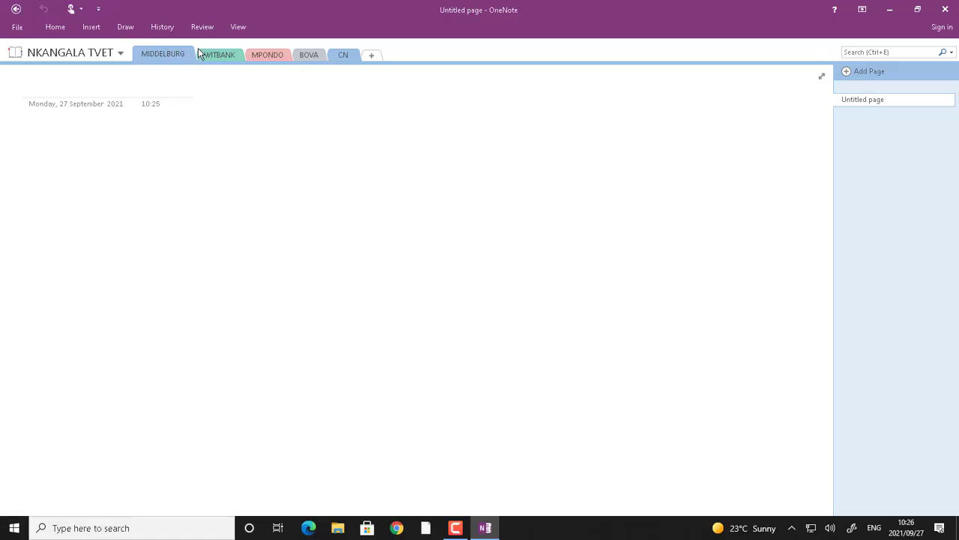
{"action": "mouse_move", "coordinate": [162, 54]}
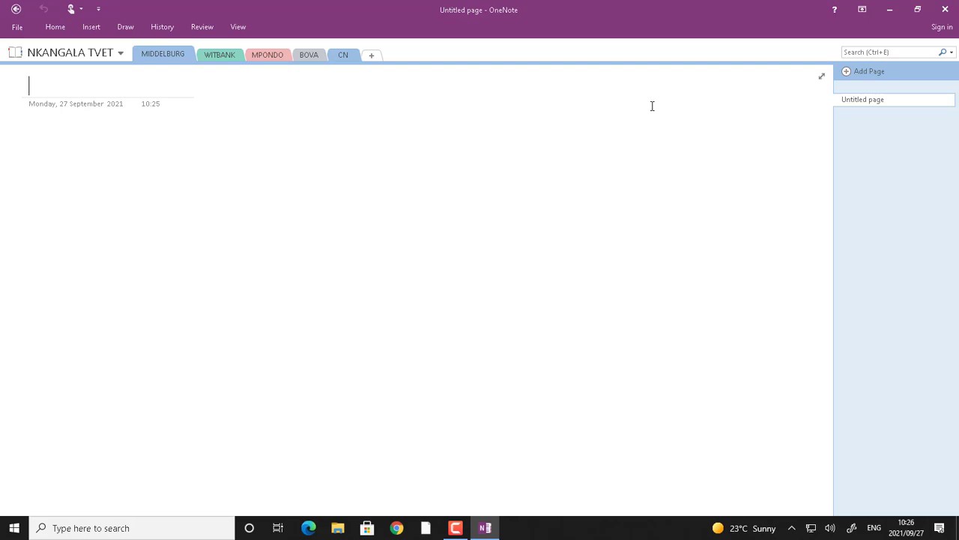
{"action": "mouse_move", "coordinate": [845, 81]}
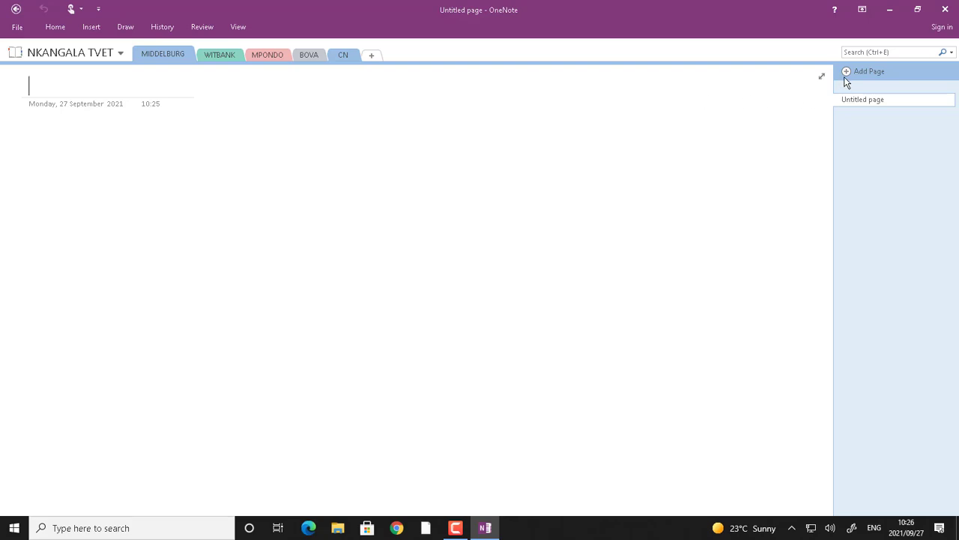
{"action": "mouse_move", "coordinate": [848, 72]}
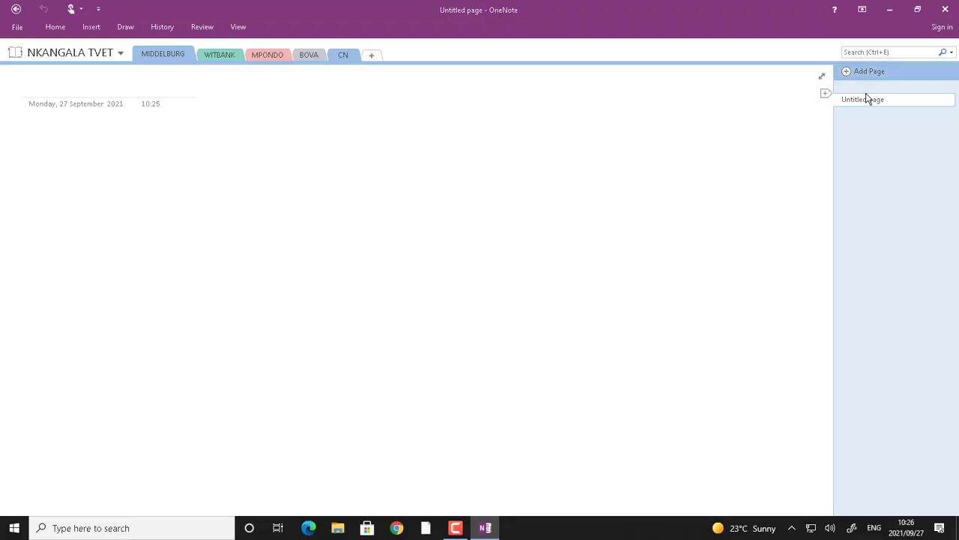
{"action": "mouse_move", "coordinate": [876, 99]}
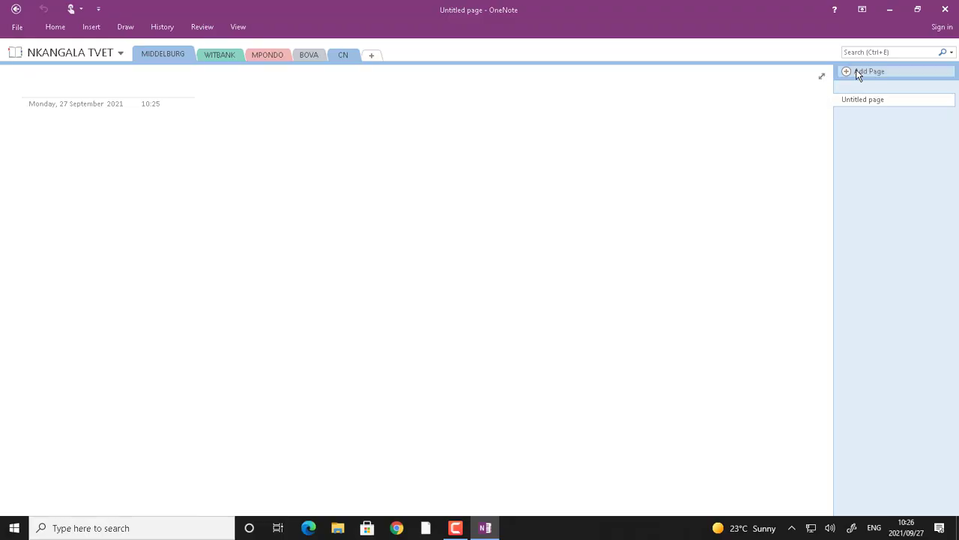
Add two more pages to MIDDELBURG and title the first page HR.
{"action": "left_click", "coordinate": [869, 71]}
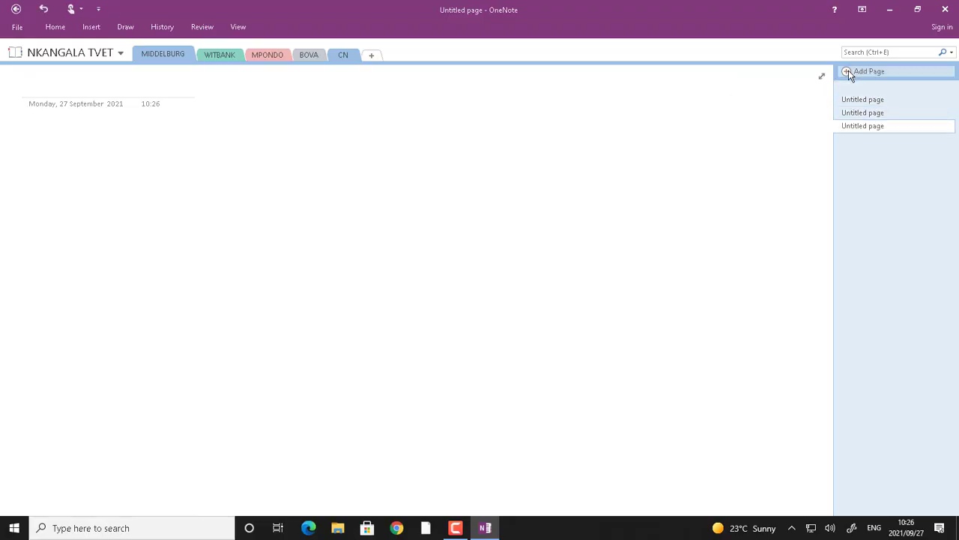
{"action": "left_click", "coordinate": [867, 72]}
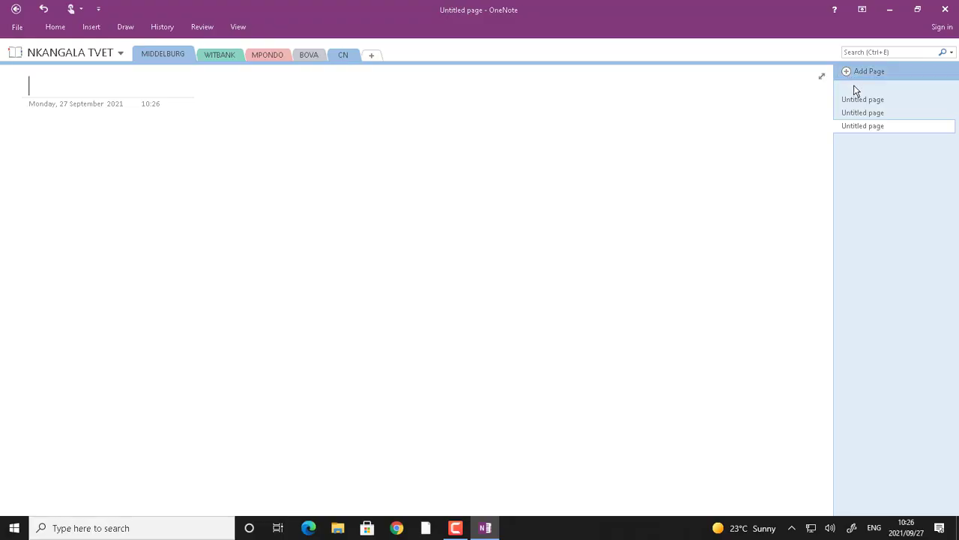
{"action": "mouse_move", "coordinate": [863, 104]}
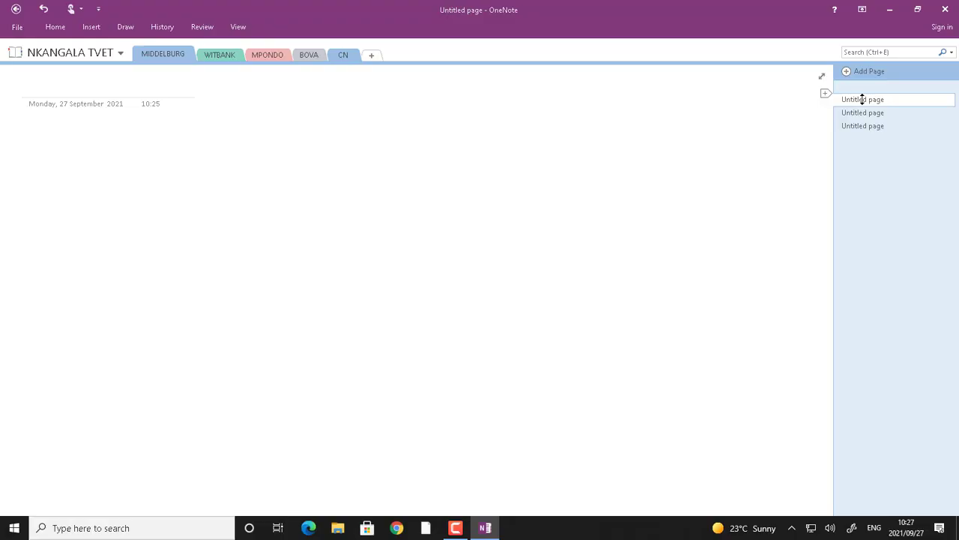
{"action": "mouse_move", "coordinate": [802, 110]}
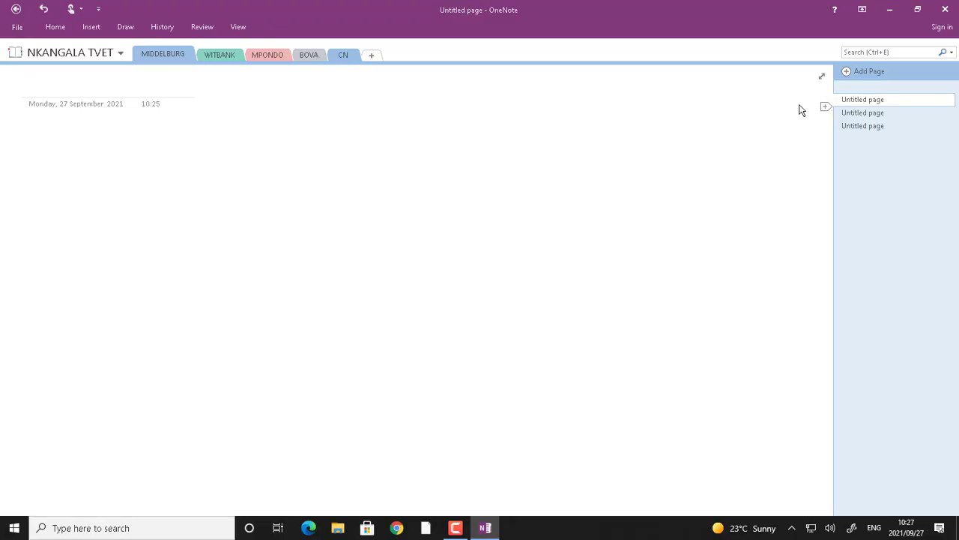
{"action": "left_click", "coordinate": [31, 84]}
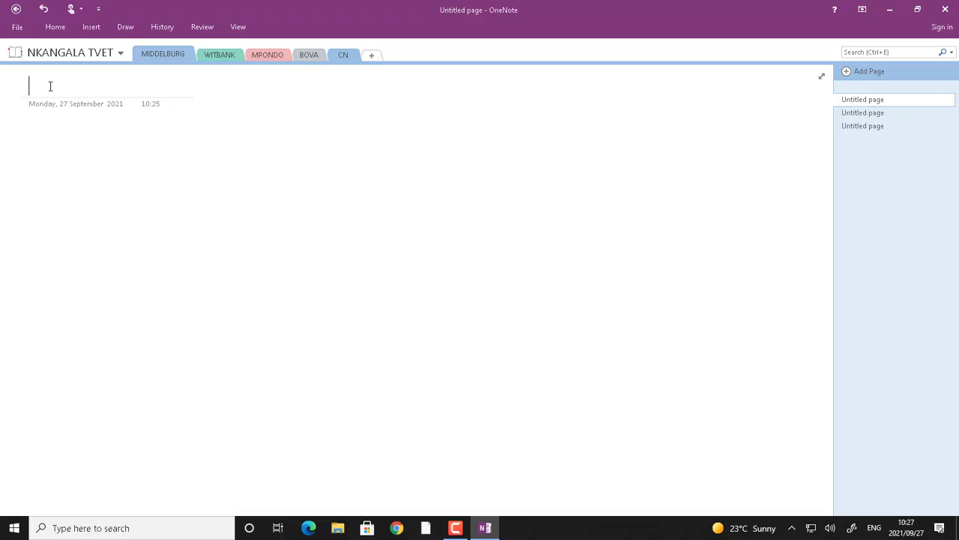
{"action": "type", "text": "HR"}
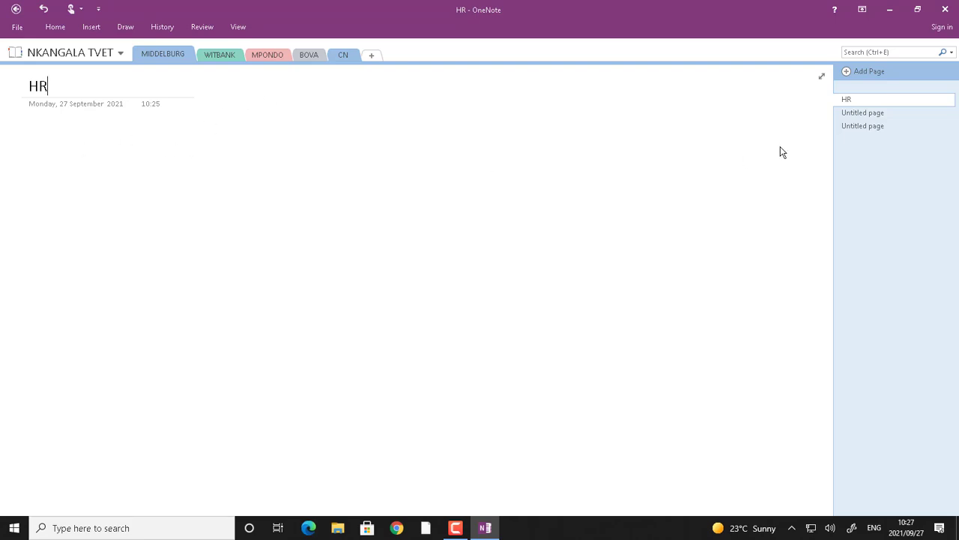
{"action": "mouse_move", "coordinate": [851, 102]}
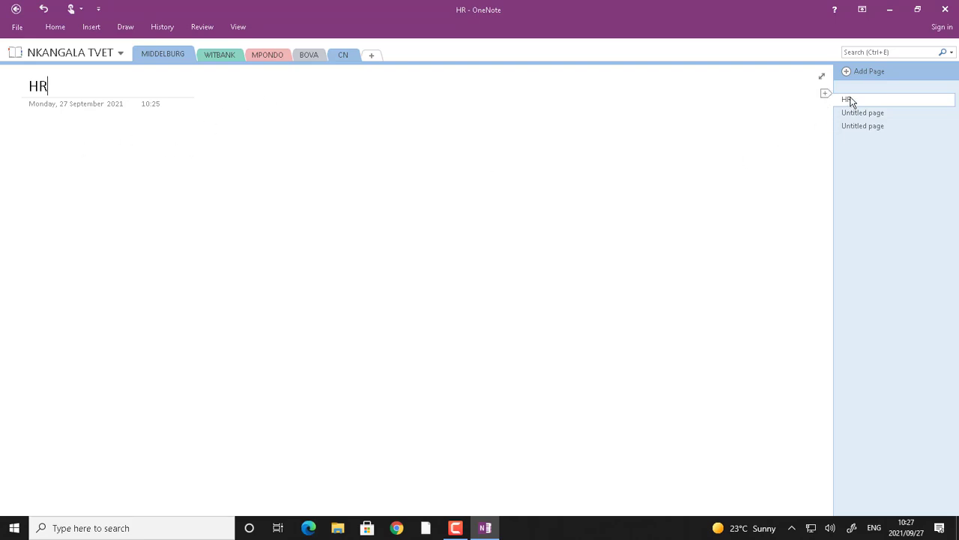
Title the second page BM and begin entering NCV on the third.
{"action": "left_click", "coordinate": [864, 113]}
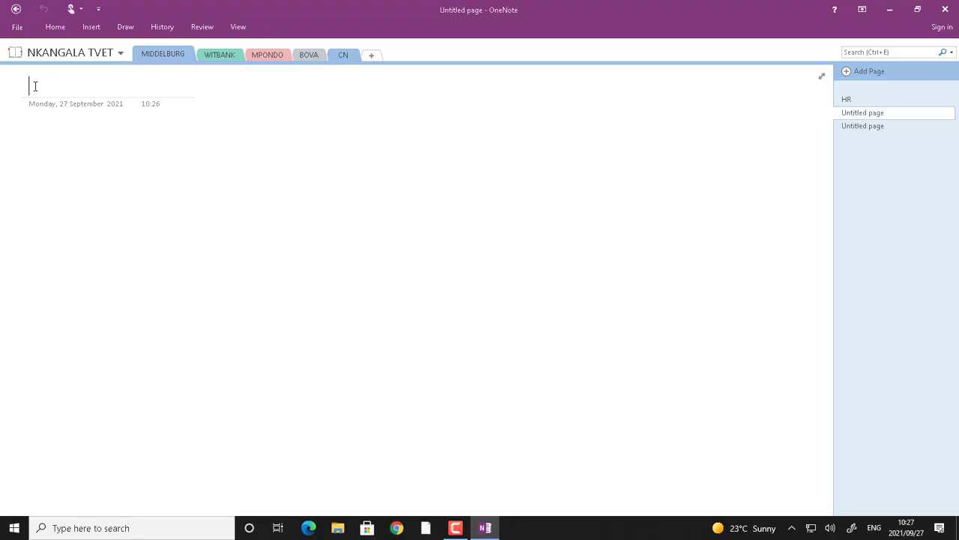
{"action": "type", "text": "BM"}
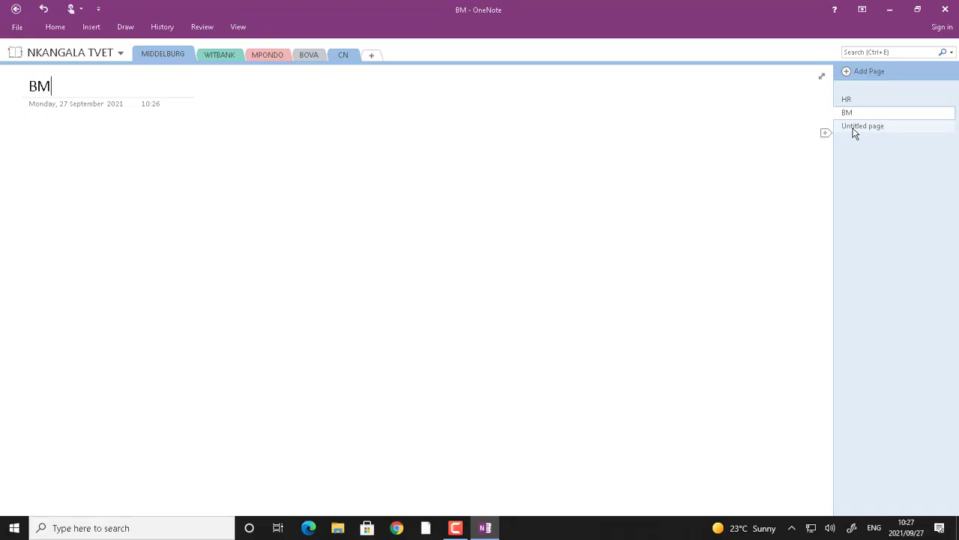
{"action": "left_click", "coordinate": [863, 126]}
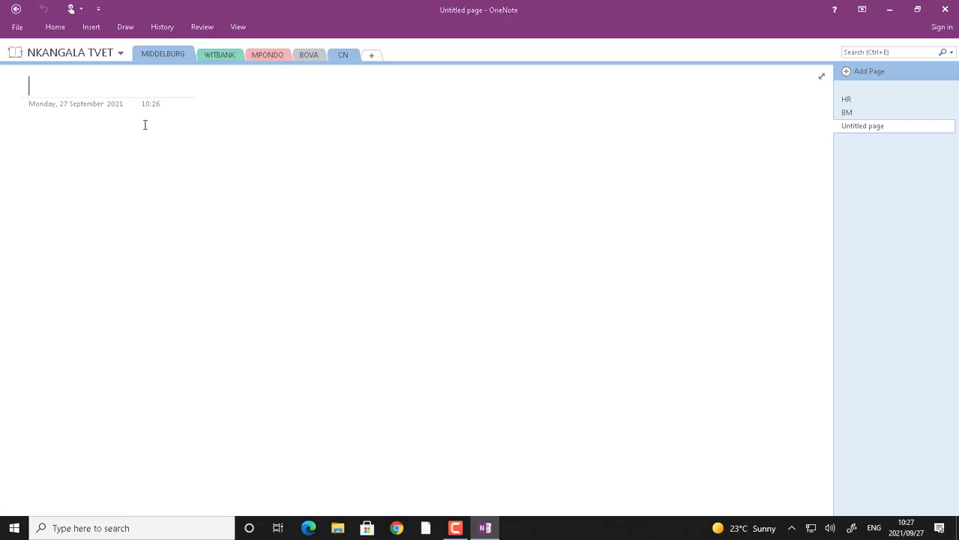
{"action": "type", "text": "NCV"}
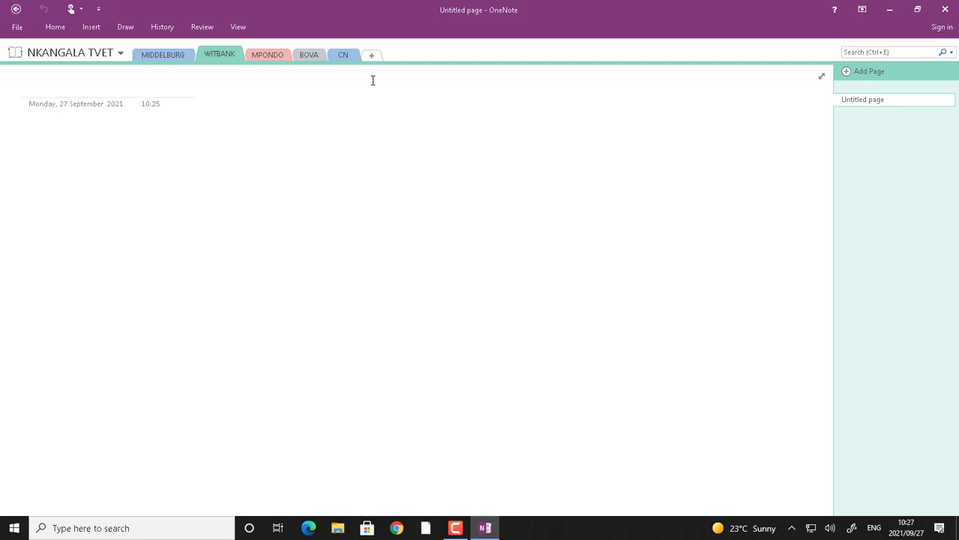
{"action": "mouse_move", "coordinate": [586, 131]}
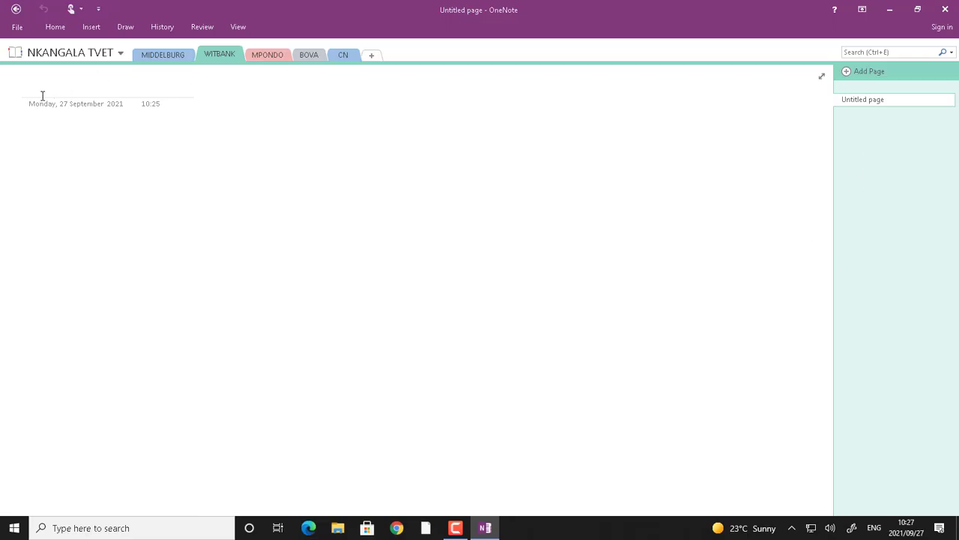
Title the third page NCV and return to the HR page.
{"action": "left_click", "coordinate": [37, 85]}
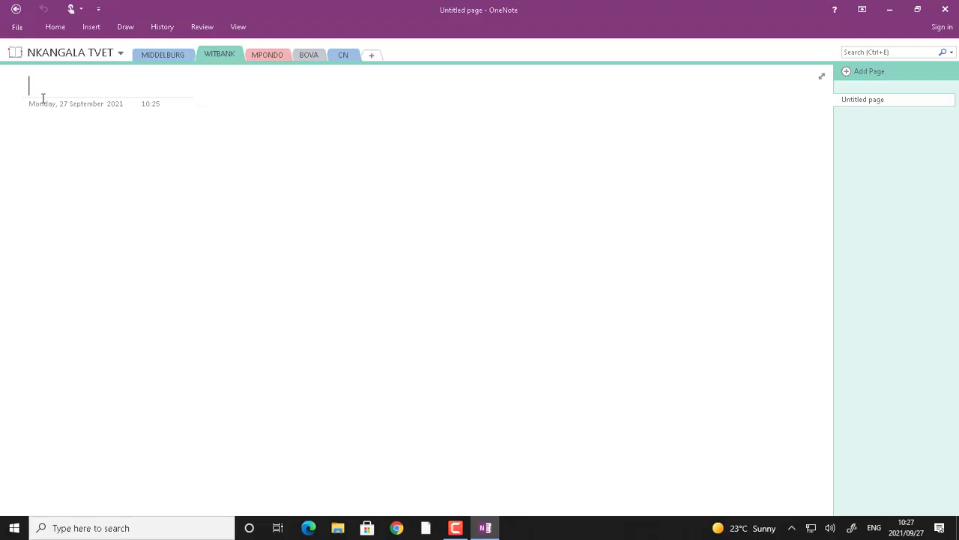
{"action": "type", "text": "NCV"}
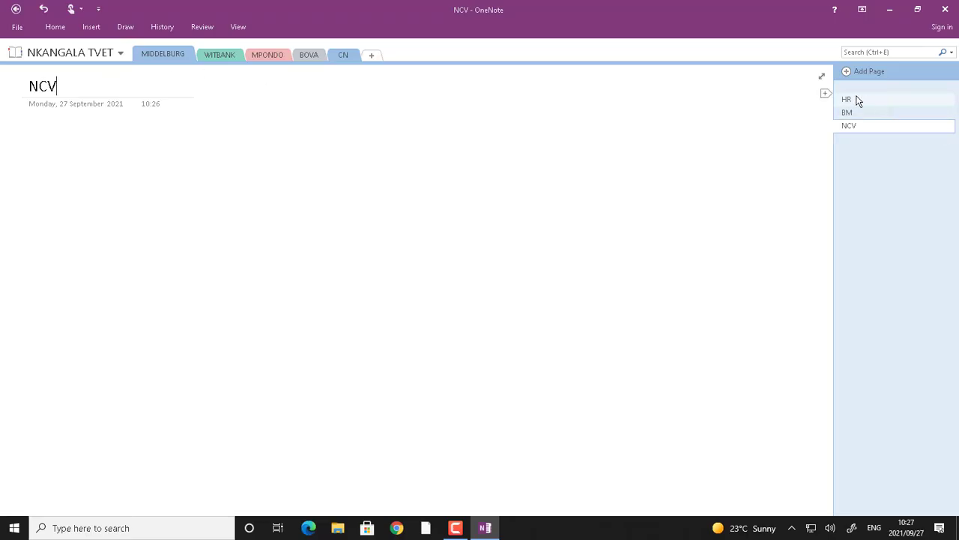
{"action": "left_click", "coordinate": [848, 99]}
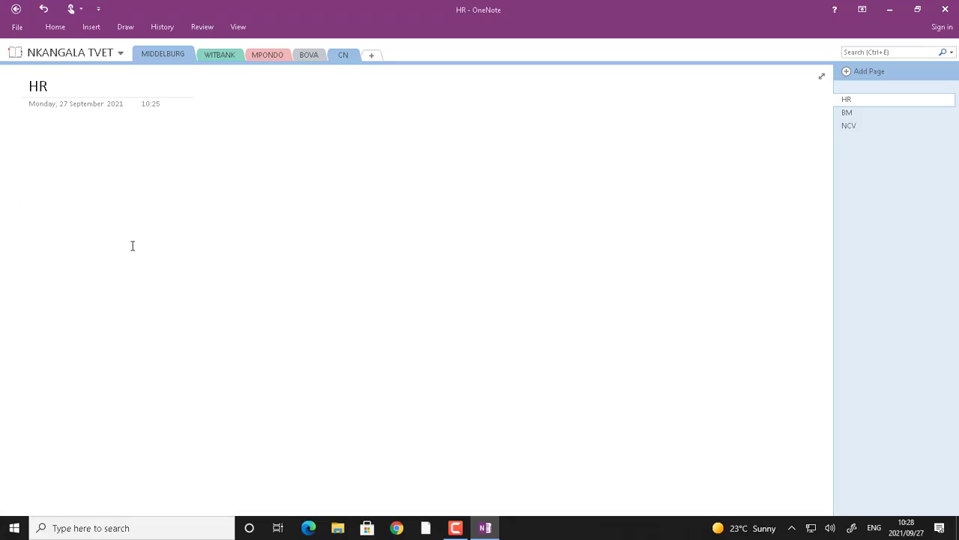
{"action": "mouse_move", "coordinate": [103, 174]}
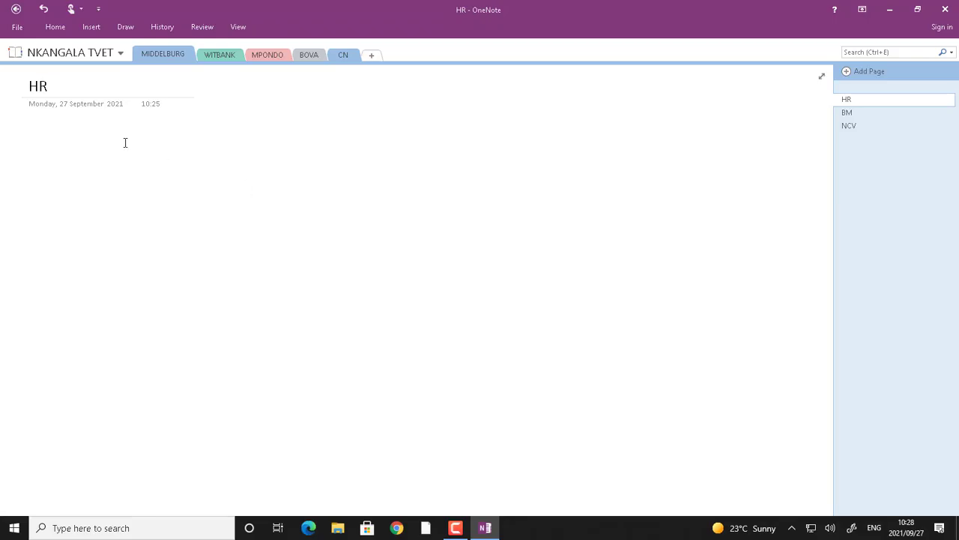
{"action": "mouse_move", "coordinate": [93, 131]}
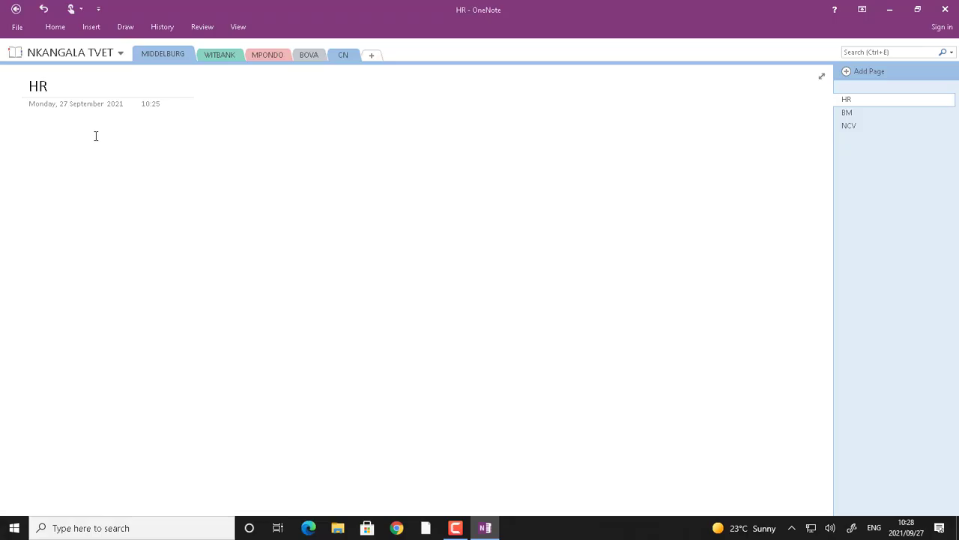
Write an introductory sentence on the HR page and start inserting a picture.
{"action": "type", "text": "My name is Lebeshe"}
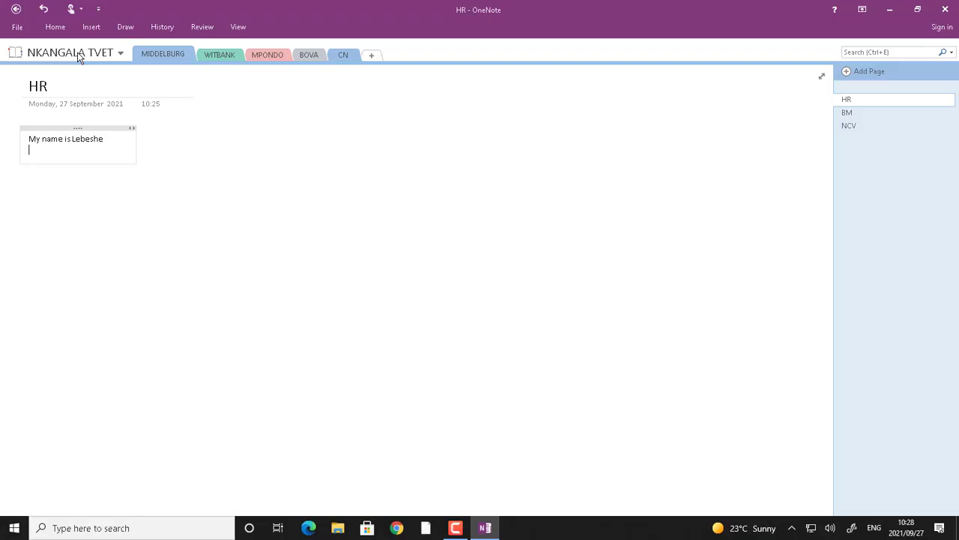
{"action": "left_click", "coordinate": [90, 27]}
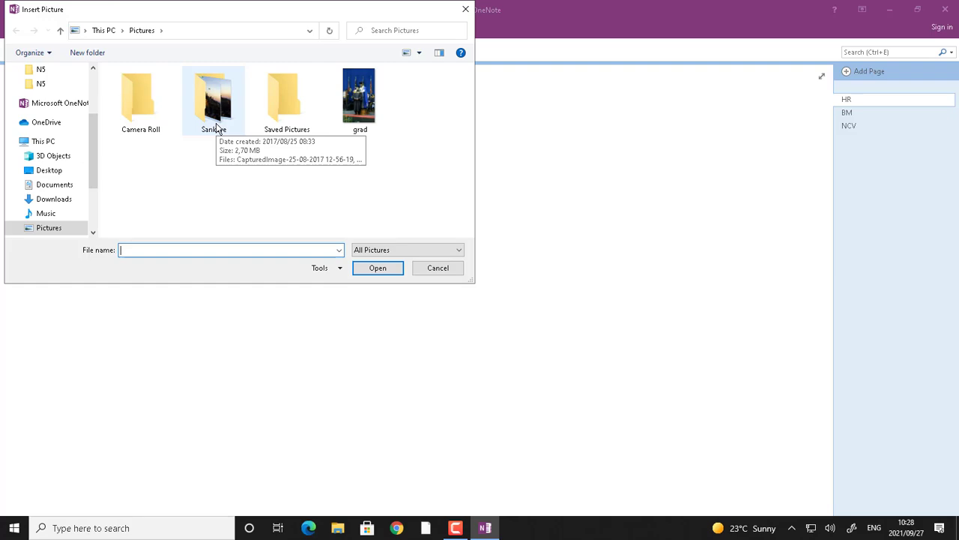
Insert the second CapturedImage photo from the Sankore pictures folder beneath the introductory text.
{"action": "left_click", "coordinate": [213, 98]}
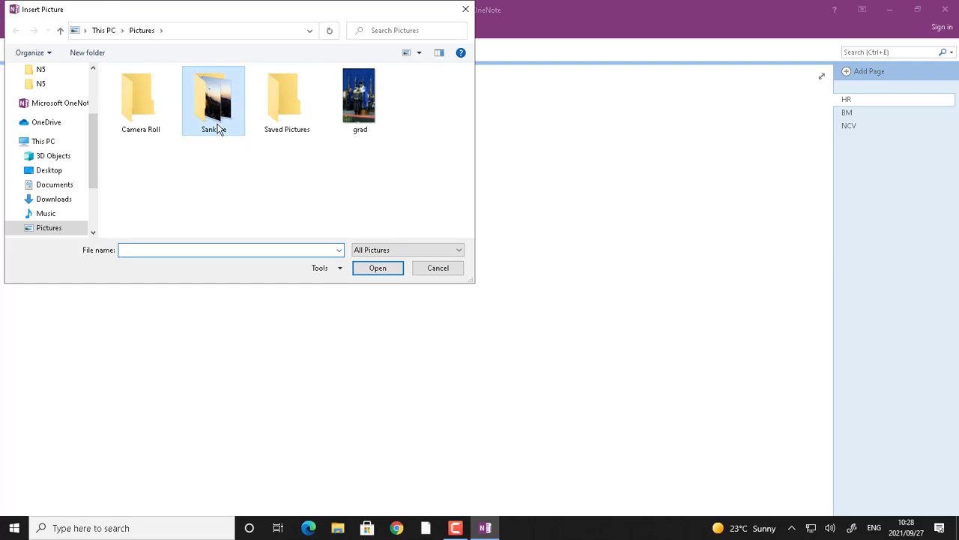
{"action": "double_click", "coordinate": [213, 97]}
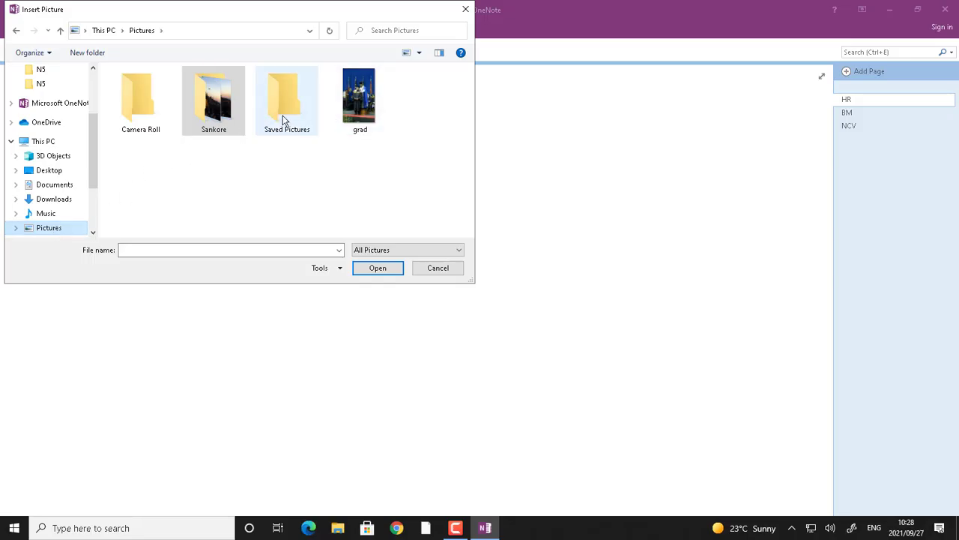
{"action": "left_click", "coordinate": [287, 98]}
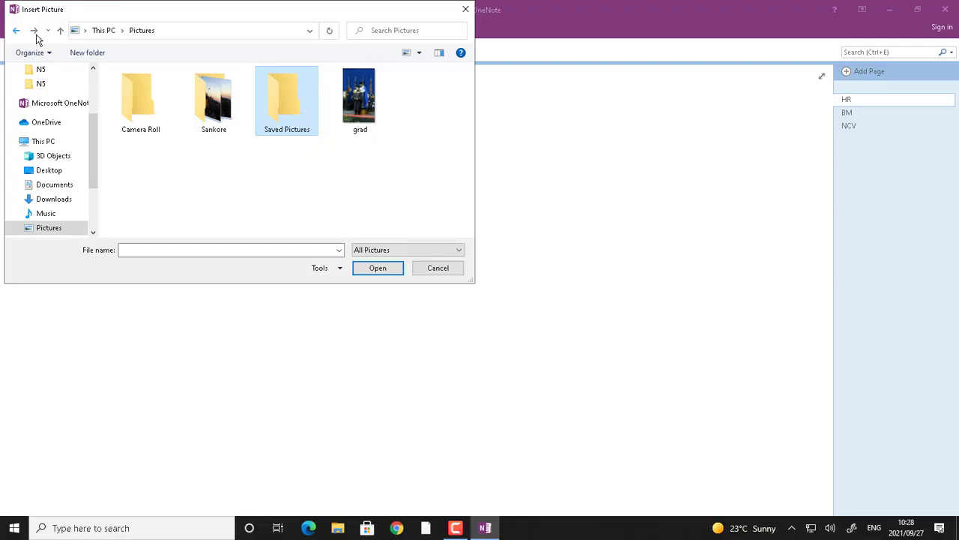
{"action": "double_click", "coordinate": [213, 97]}
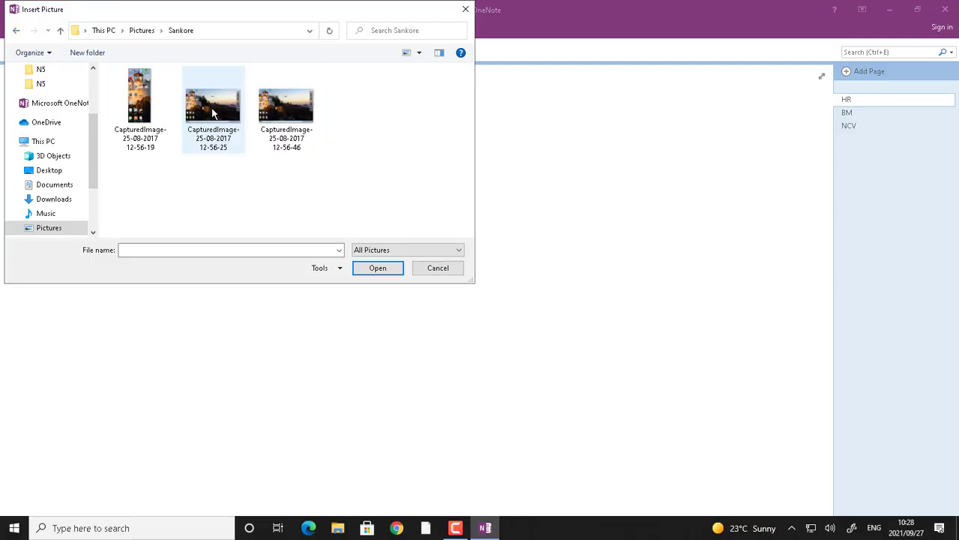
{"action": "left_click", "coordinate": [213, 105]}
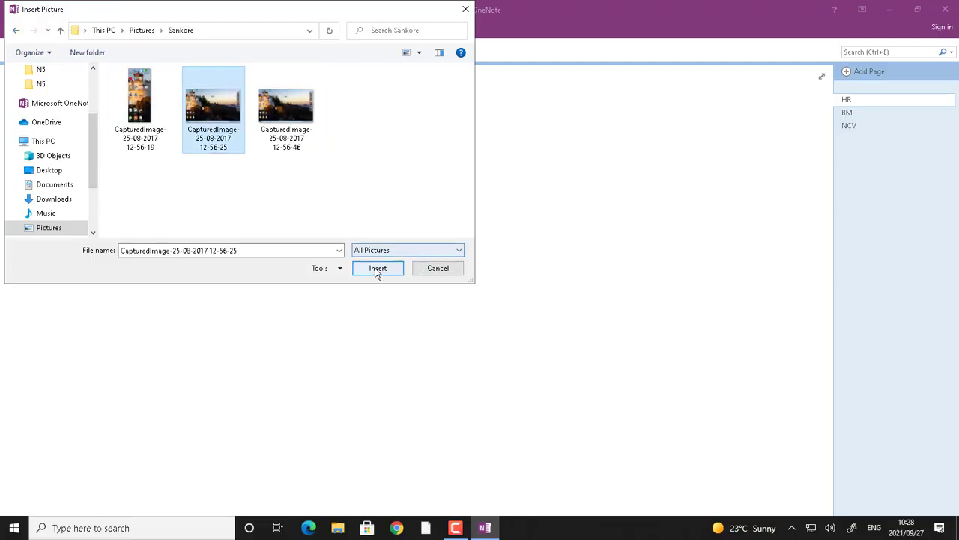
{"action": "left_click", "coordinate": [378, 268]}
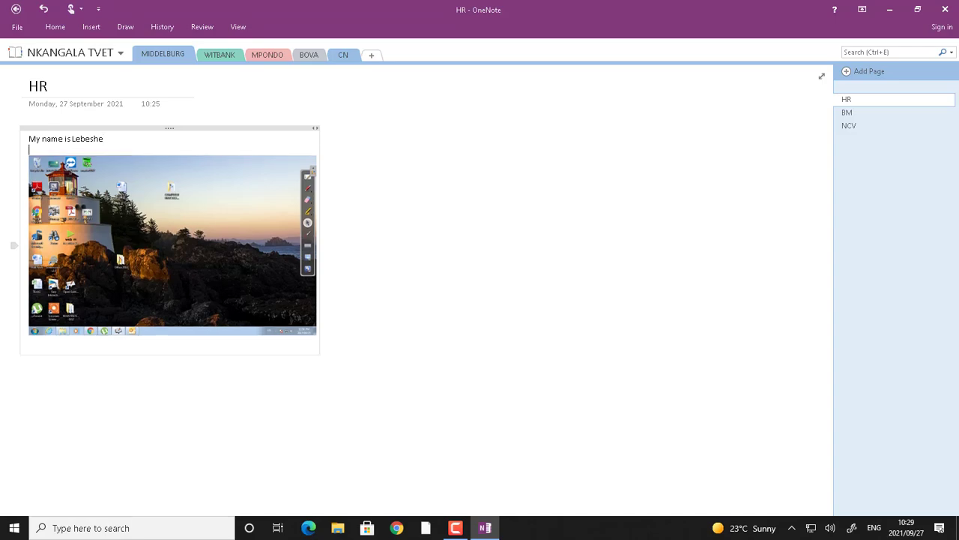
Type placeholder lines 'hjdfjzghfzdghzfgh' and 'Hgf' between the introduction and the photo.
{"action": "type", "text": "hjdfjzghfzdghzfgh"}
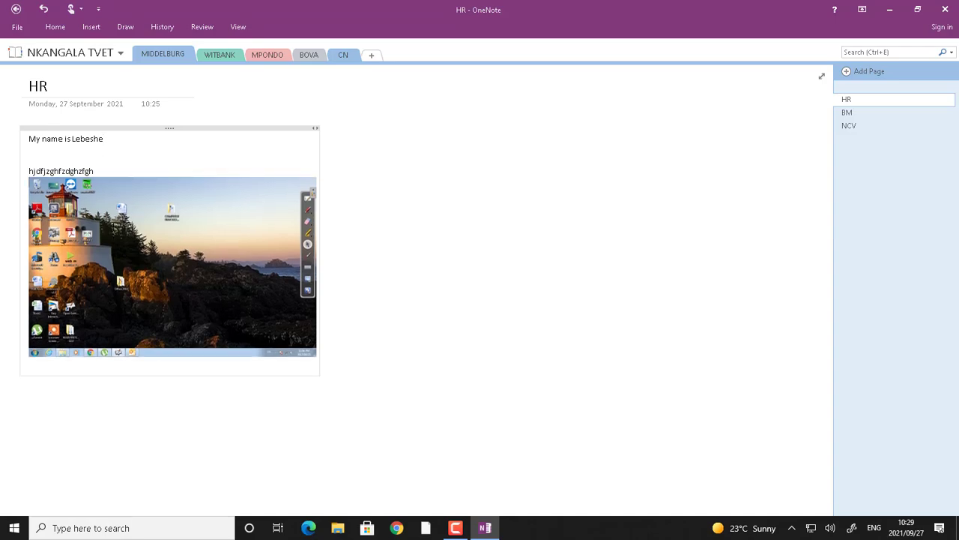
{"action": "type", "text": "Hgf"}
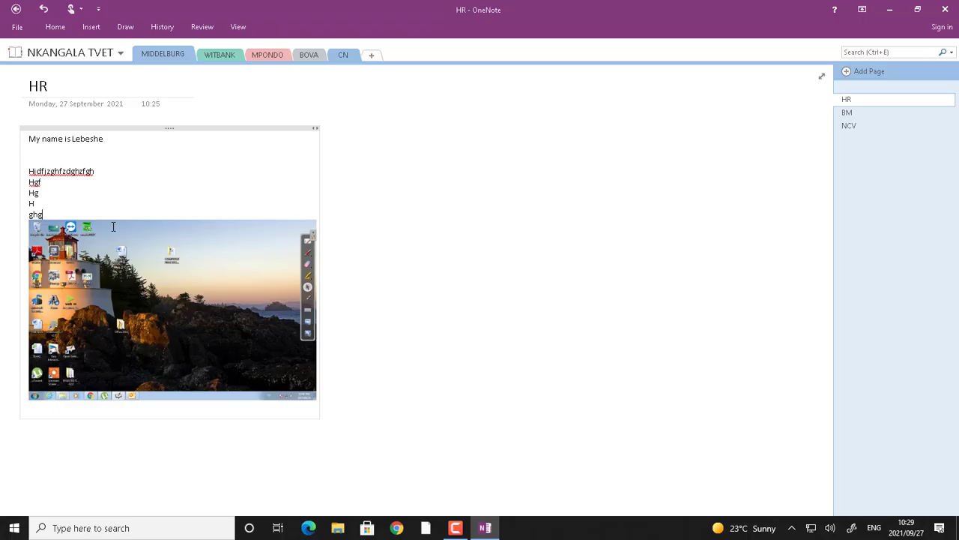
{"action": "mouse_move", "coordinate": [3, 307]}
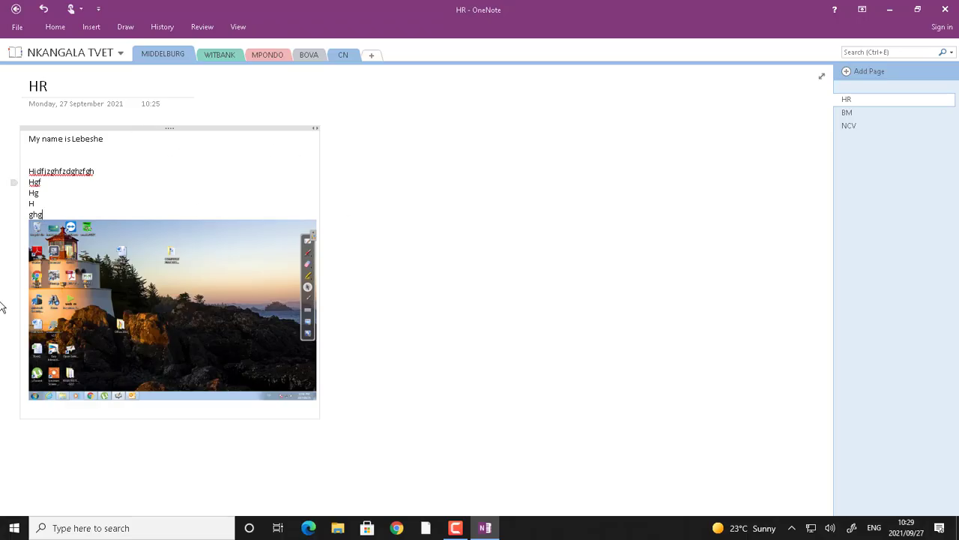
{"action": "mouse_move", "coordinate": [201, 174]}
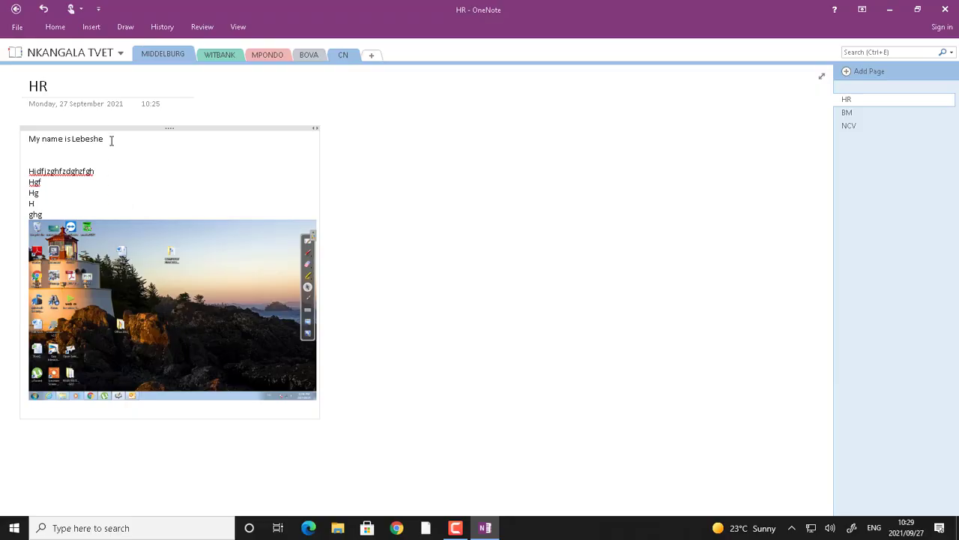
{"action": "mouse_move", "coordinate": [153, 127]}
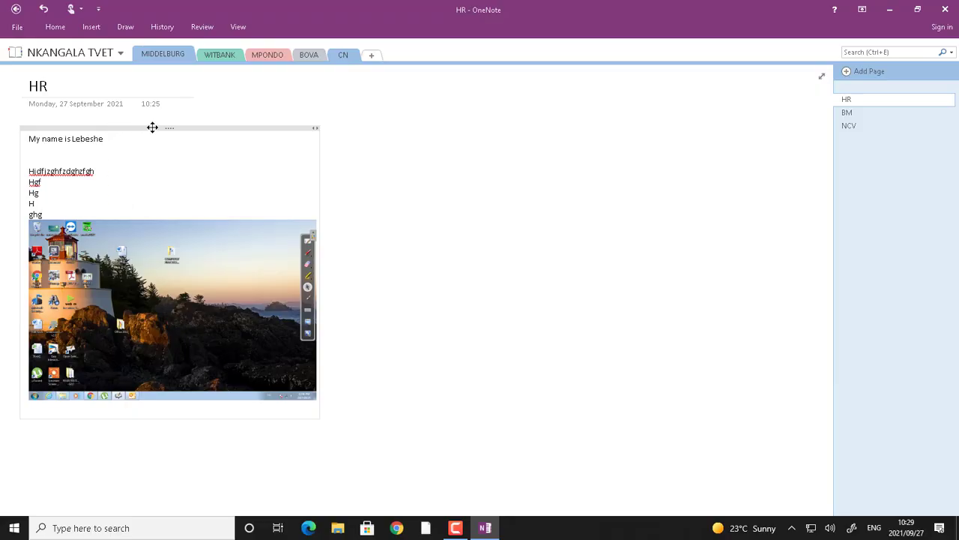
{"action": "mouse_move", "coordinate": [121, 120]}
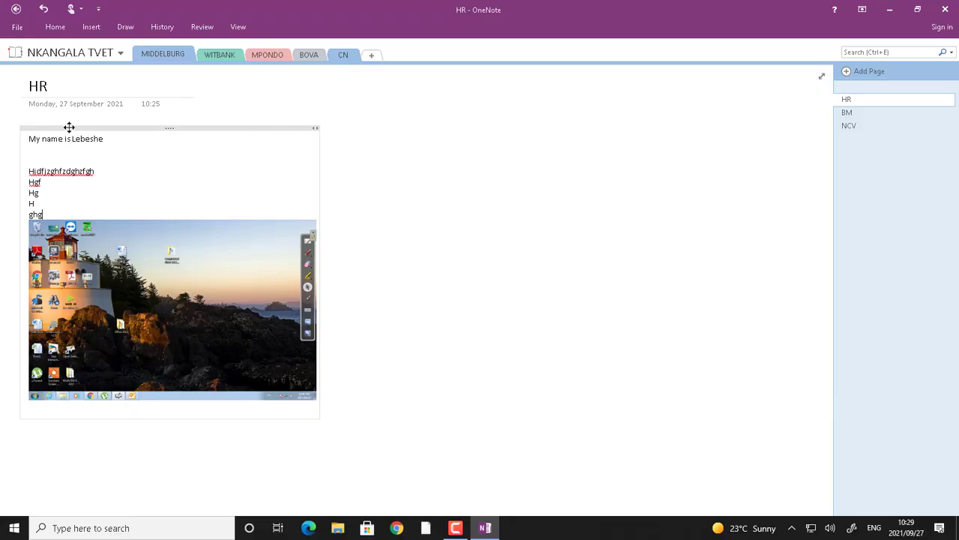
{"action": "mouse_move", "coordinate": [114, 132]}
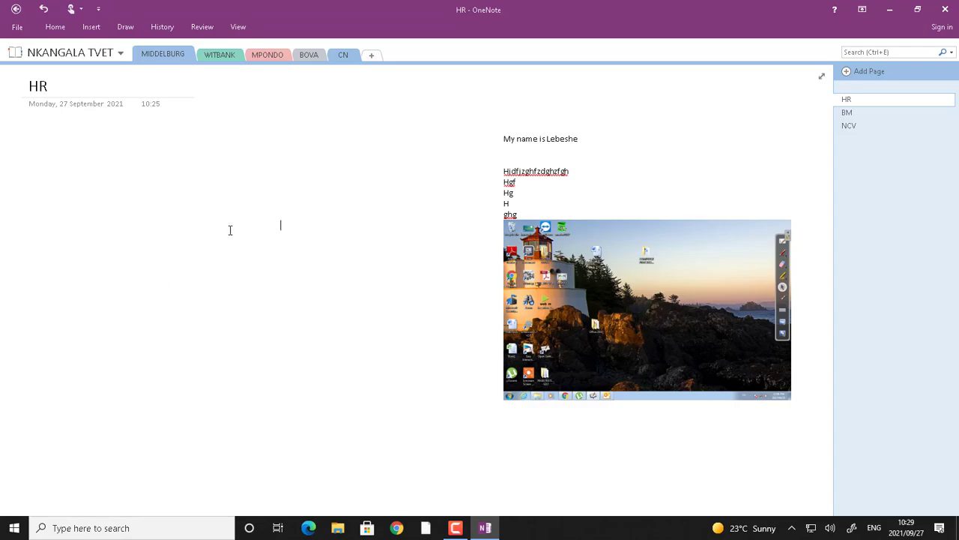
{"action": "mouse_move", "coordinate": [565, 128]}
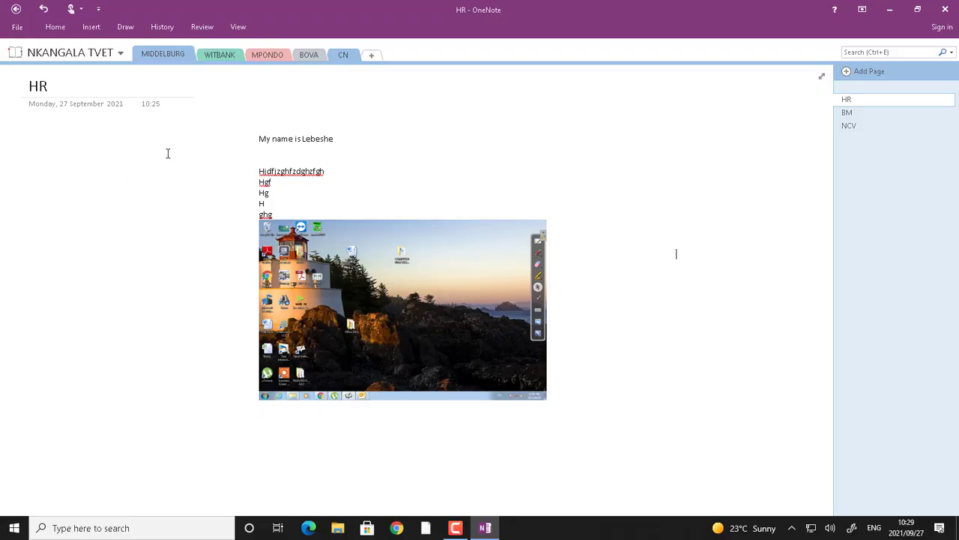
Switch to the WITBANK section after repositioning the HR note block.
{"action": "left_click", "coordinate": [219, 54]}
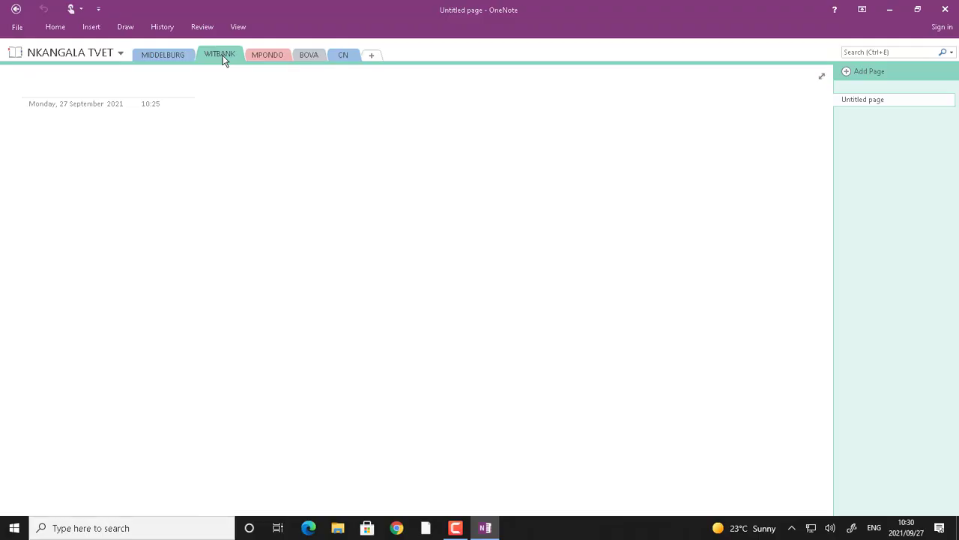
{"action": "left_click", "coordinate": [309, 54]}
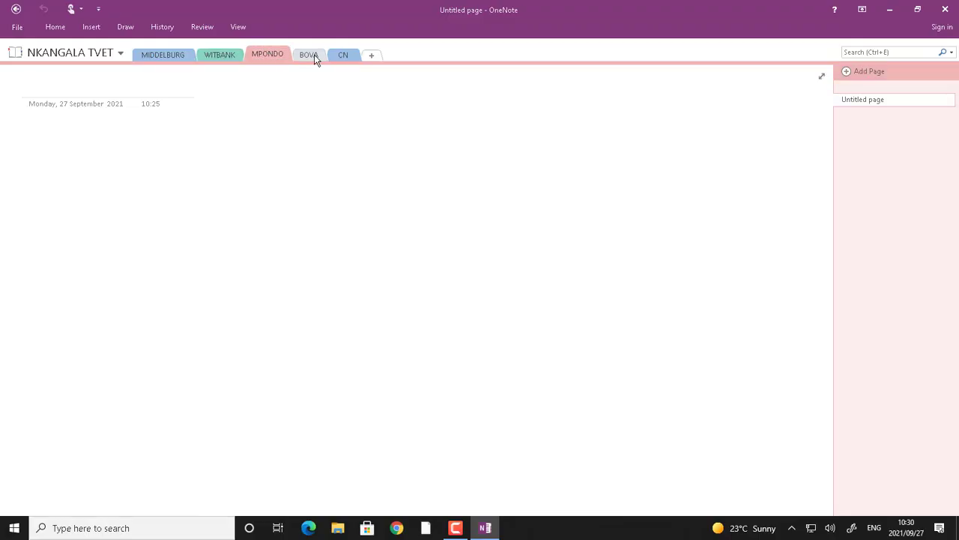
{"action": "left_click", "coordinate": [341, 54]}
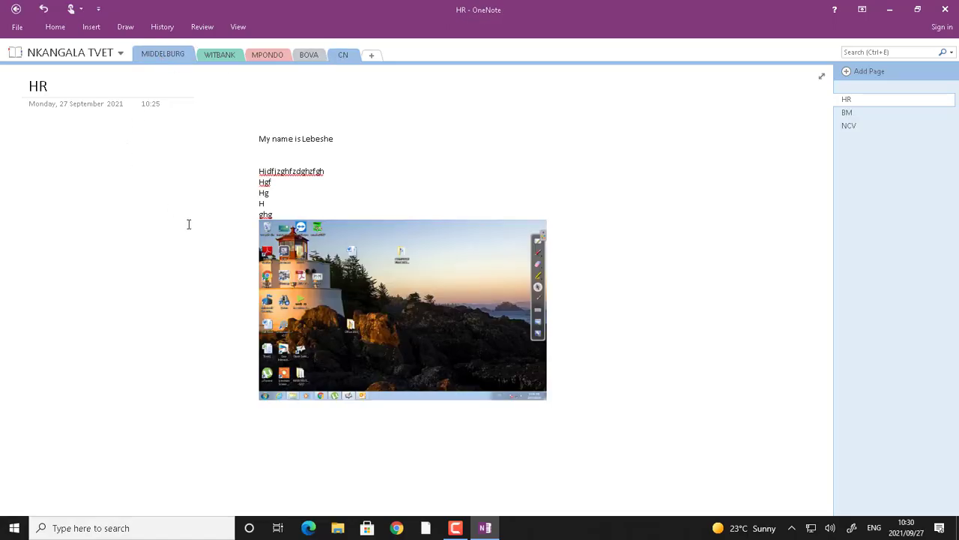
{"action": "mouse_move", "coordinate": [192, 225]}
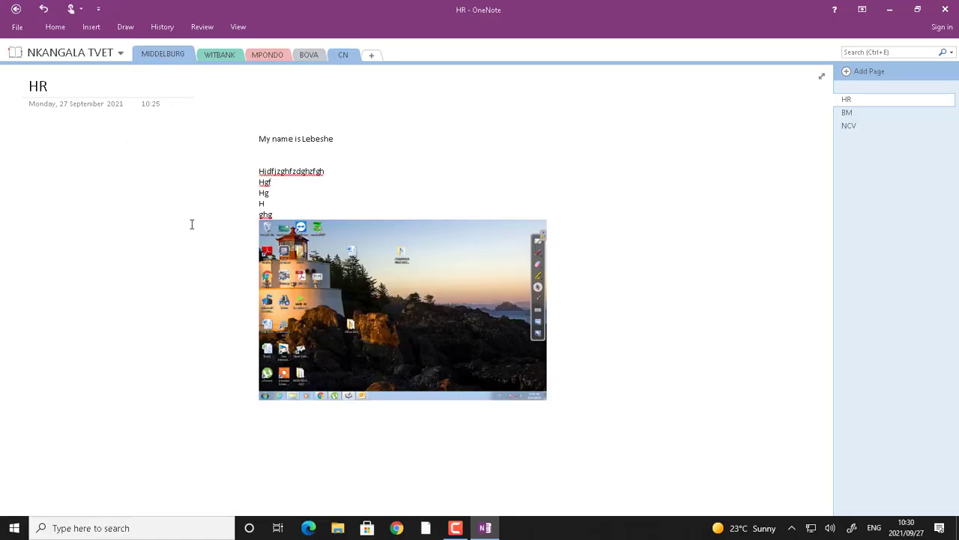
{"action": "left_click", "coordinate": [676, 254]}
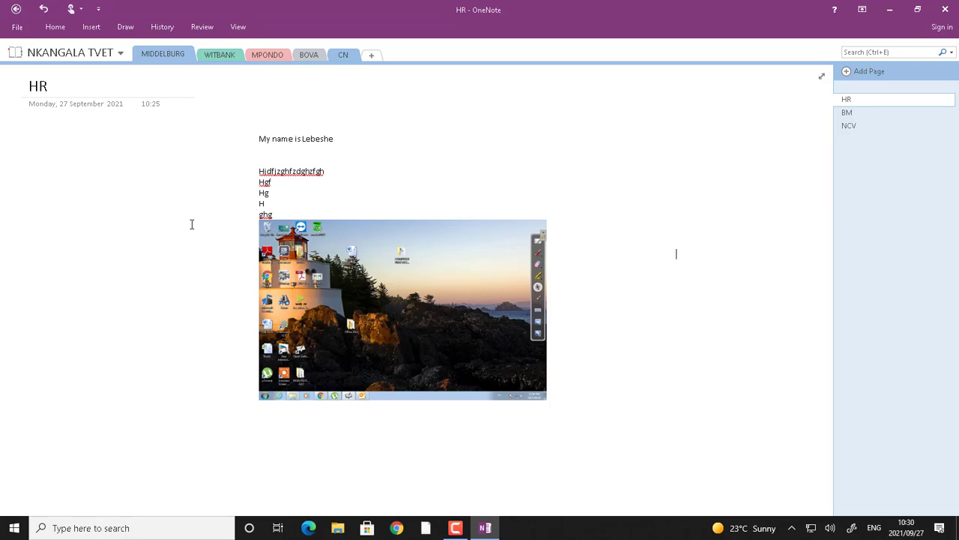
{"action": "left_click", "coordinate": [337, 528]}
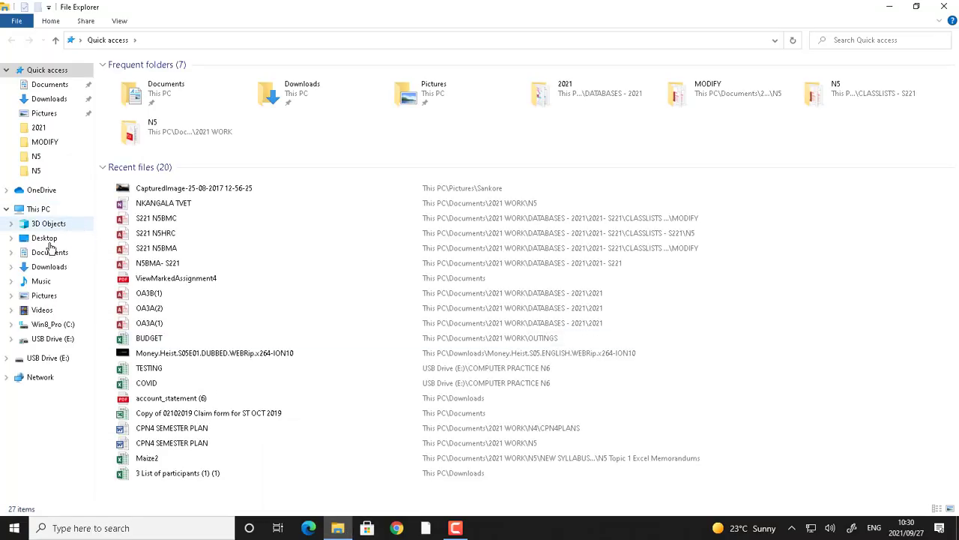
Navigate from Documents into the 2021 WORK folder and then into N5.
{"action": "left_click", "coordinate": [49, 252]}
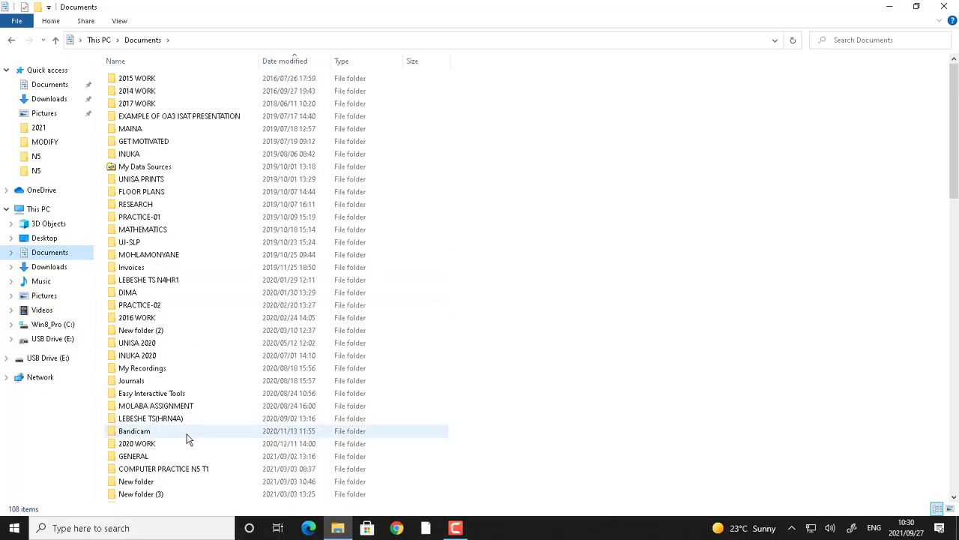
{"action": "scroll", "scroll_direction": "down", "scroll_amount": 3}
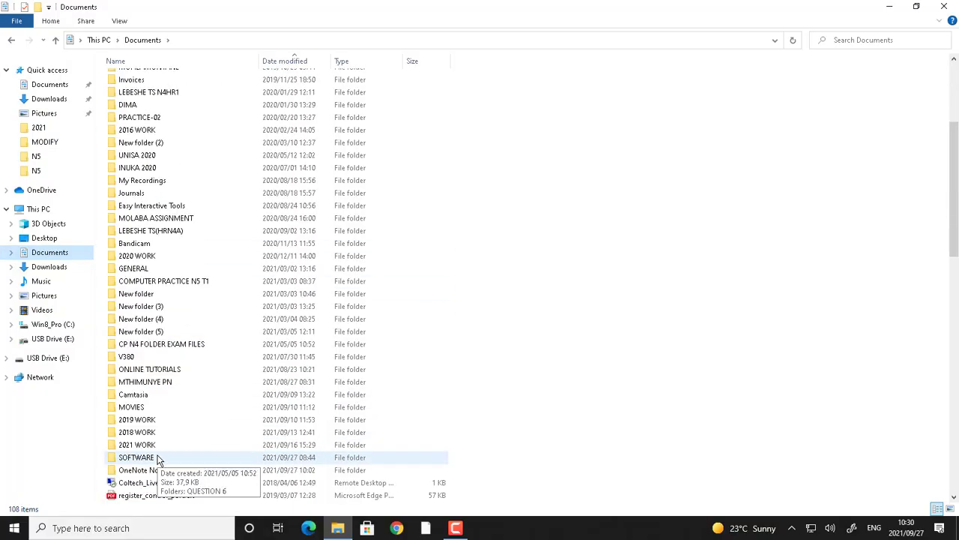
{"action": "double_click", "coordinate": [138, 444]}
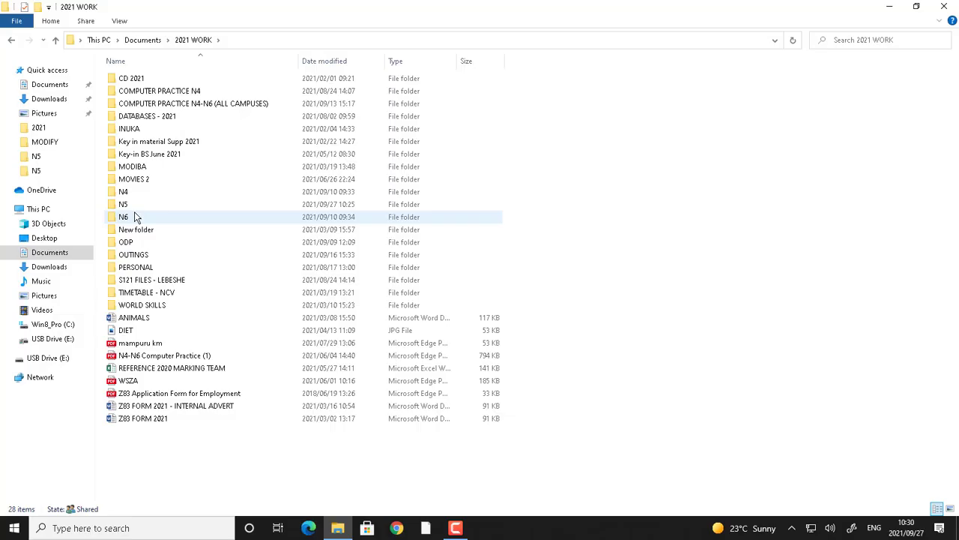
{"action": "double_click", "coordinate": [123, 204]}
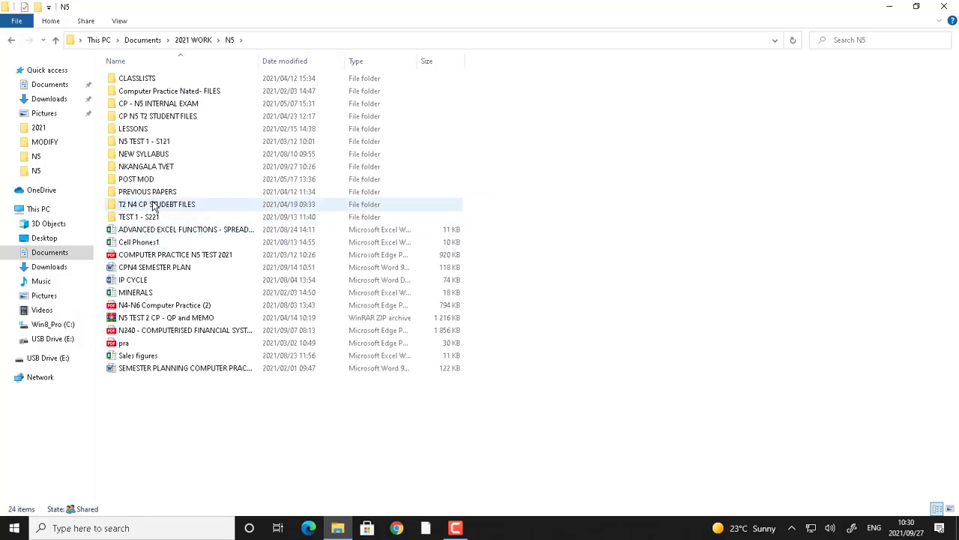
{"action": "mouse_move", "coordinate": [147, 165]}
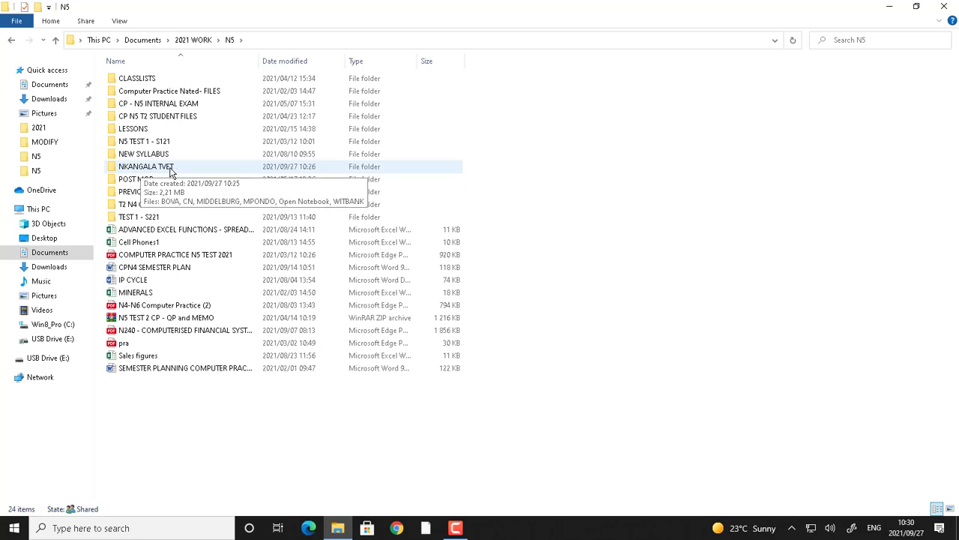
{"action": "mouse_move", "coordinate": [161, 176]}
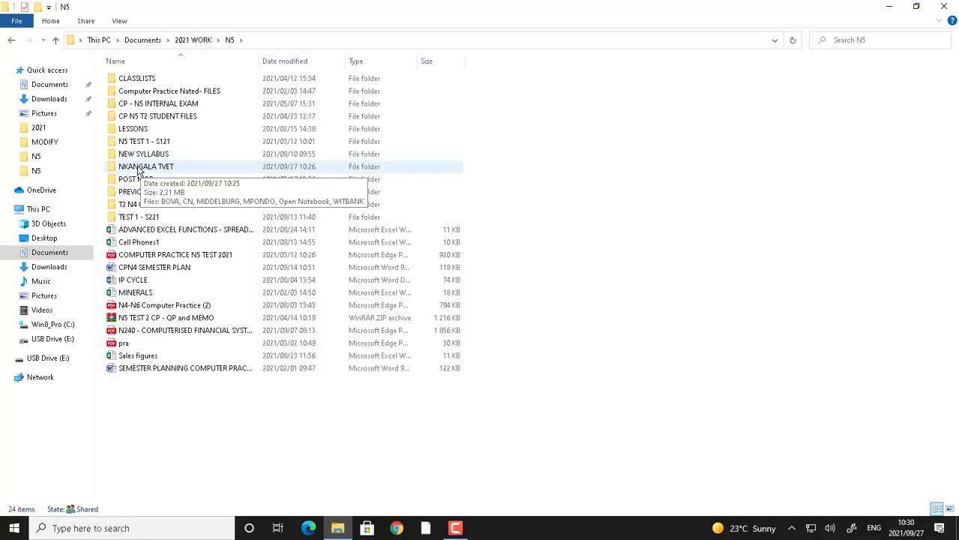
Open the NKANGALA TVET notebook folder showing its section files.
{"action": "left_click", "coordinate": [147, 165]}
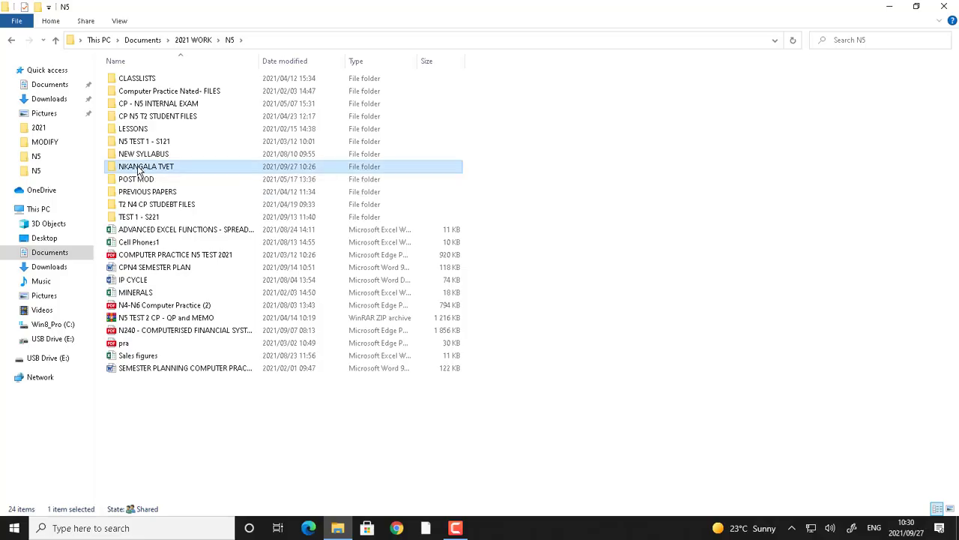
{"action": "double_click", "coordinate": [147, 164]}
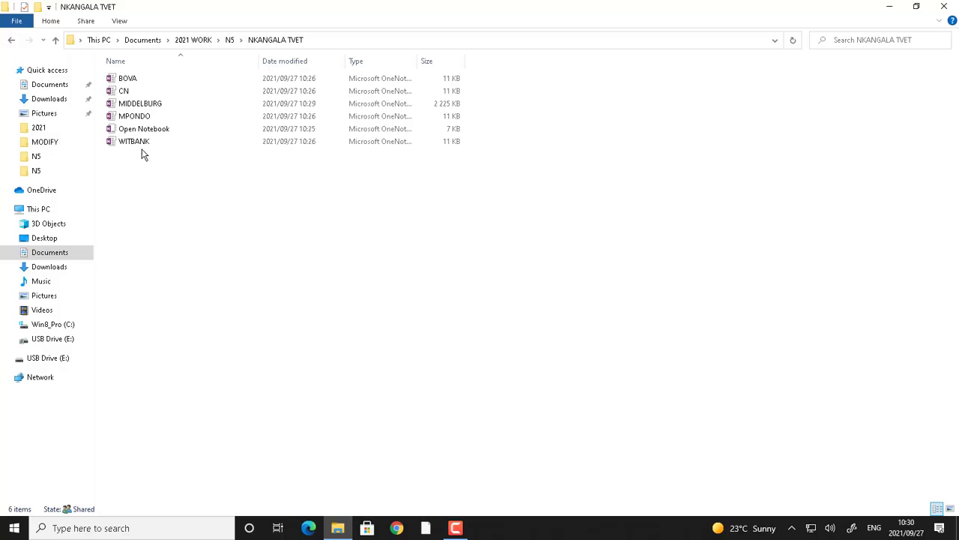
{"action": "left_click", "coordinate": [123, 91]}
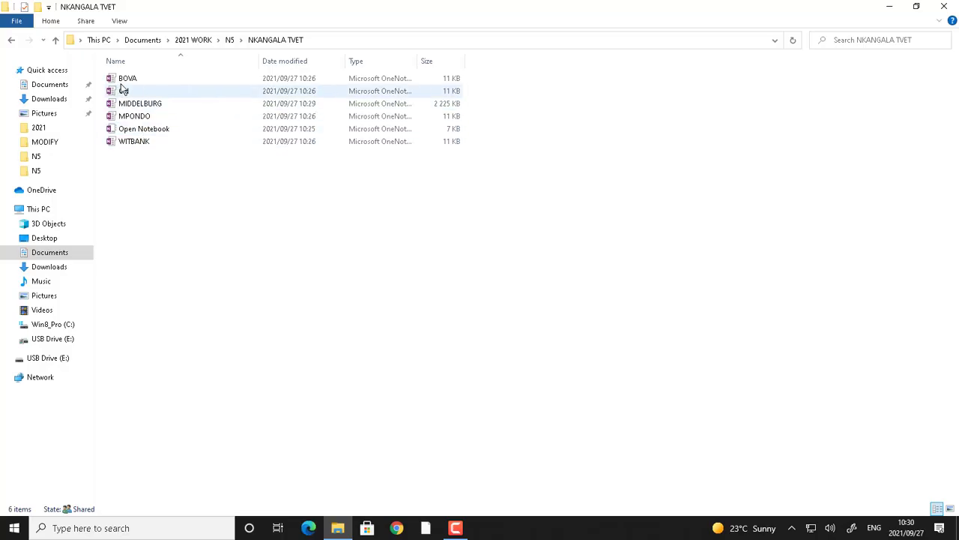
{"action": "left_click", "coordinate": [141, 103]}
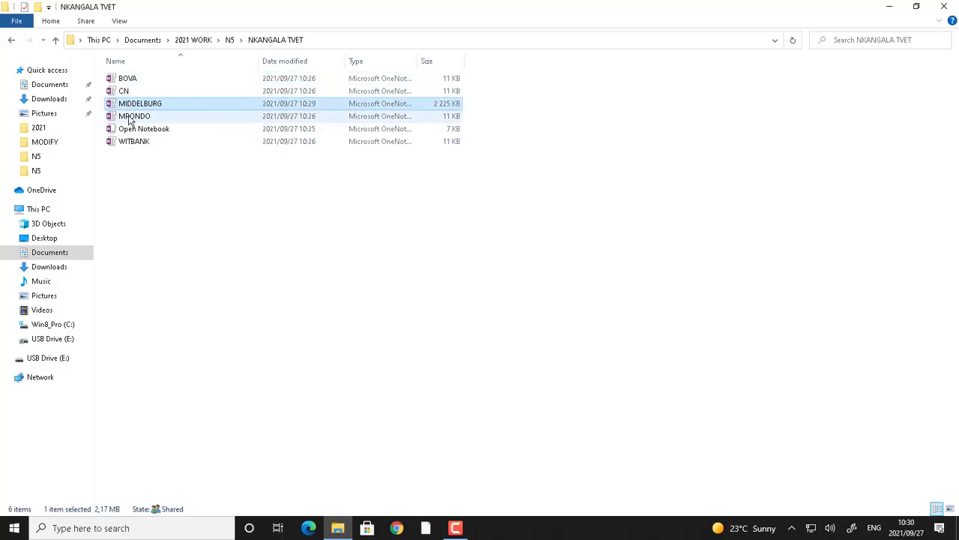
{"action": "left_click", "coordinate": [144, 128]}
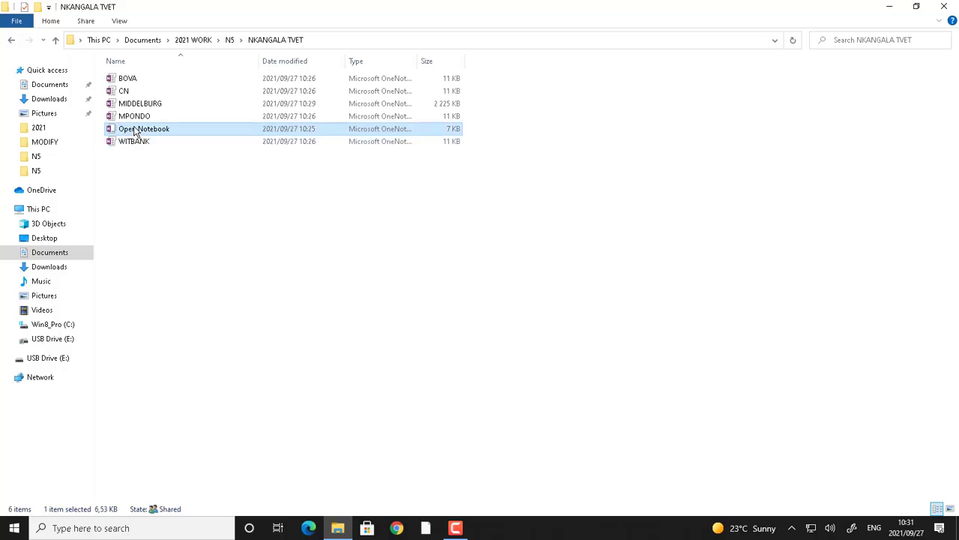
{"action": "mouse_move", "coordinate": [135, 129]}
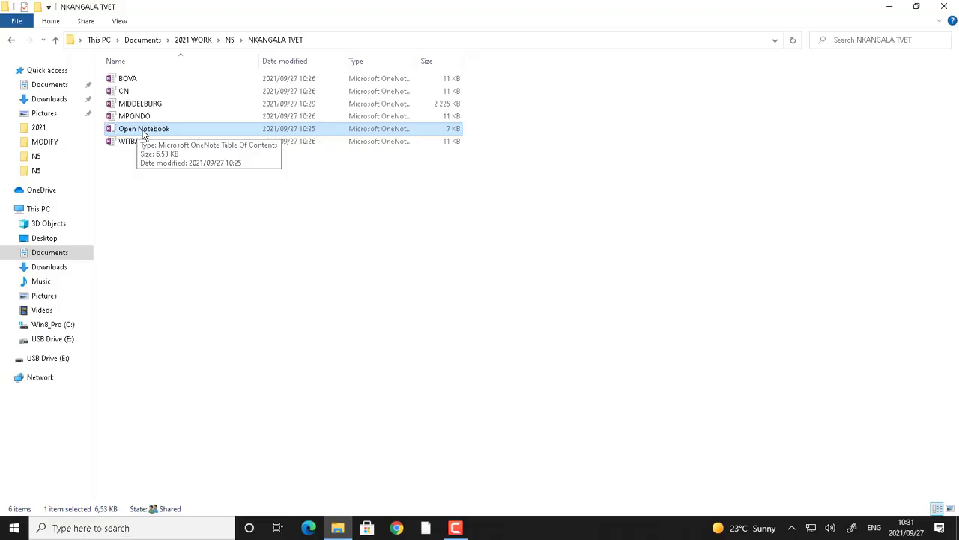
{"action": "left_click", "coordinate": [134, 141]}
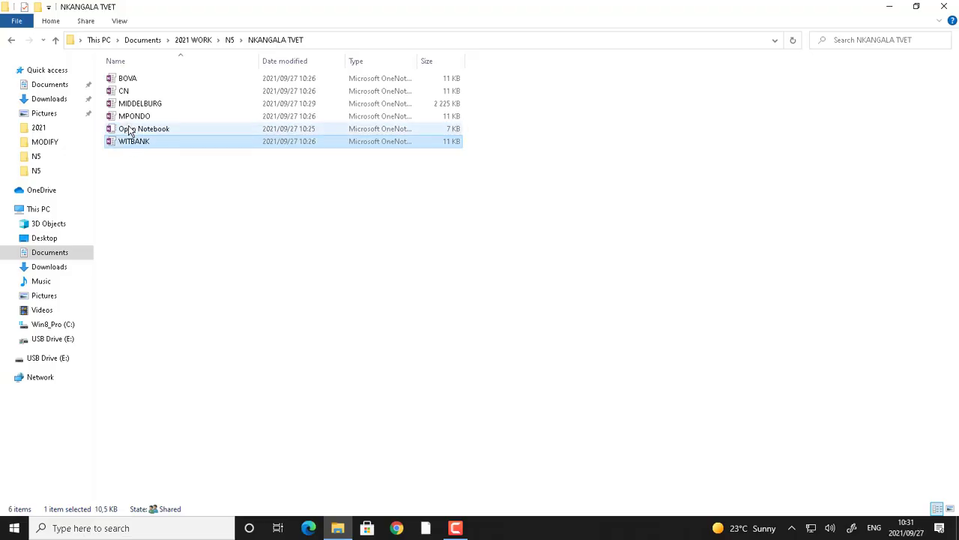
{"action": "left_click", "coordinate": [128, 78]}
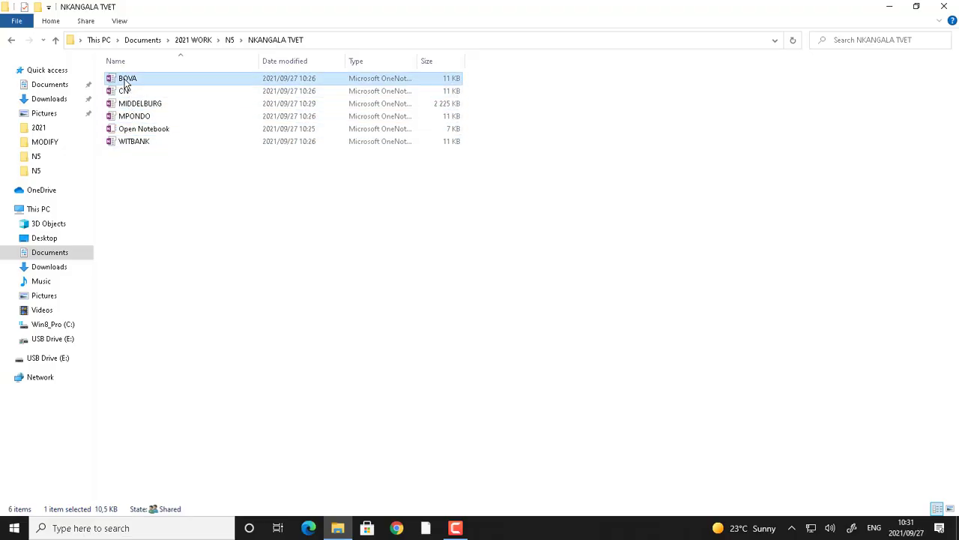
{"action": "mouse_move", "coordinate": [135, 104]}
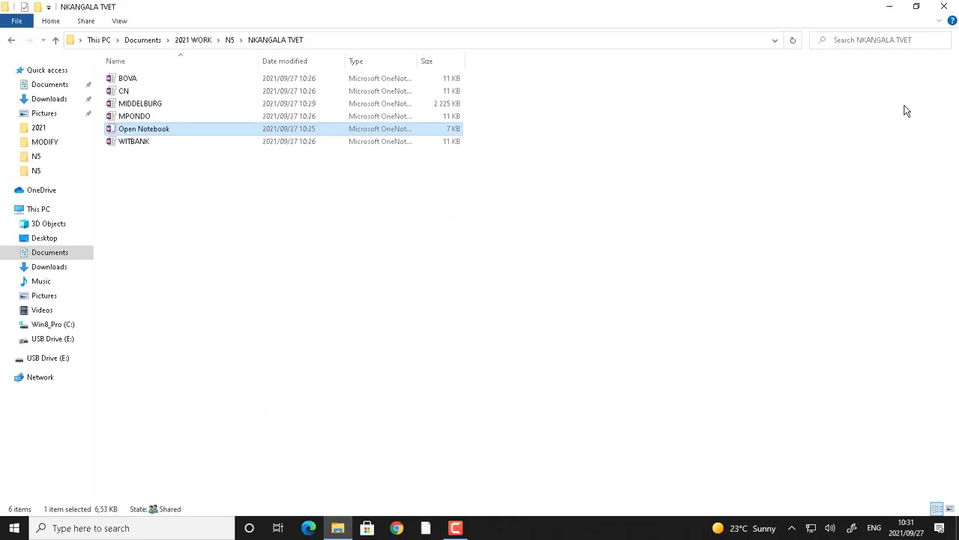
{"action": "mouse_move", "coordinate": [893, 111]}
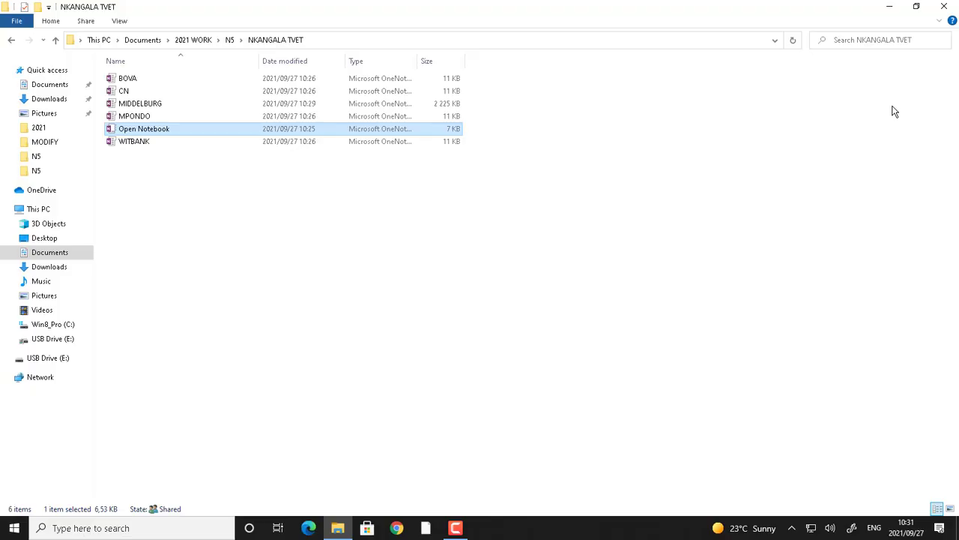